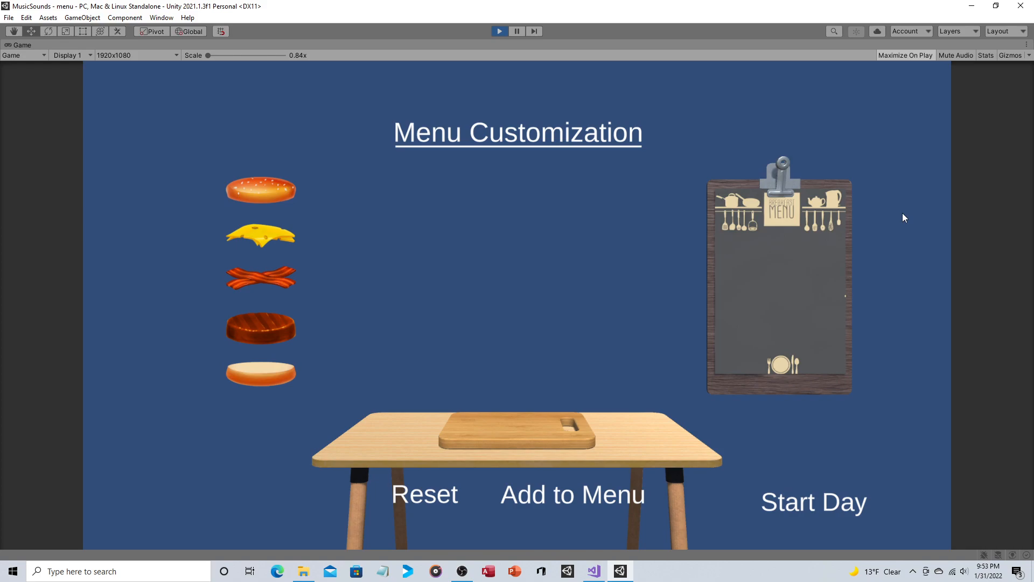
pyautogui.moveTo(236, 321)
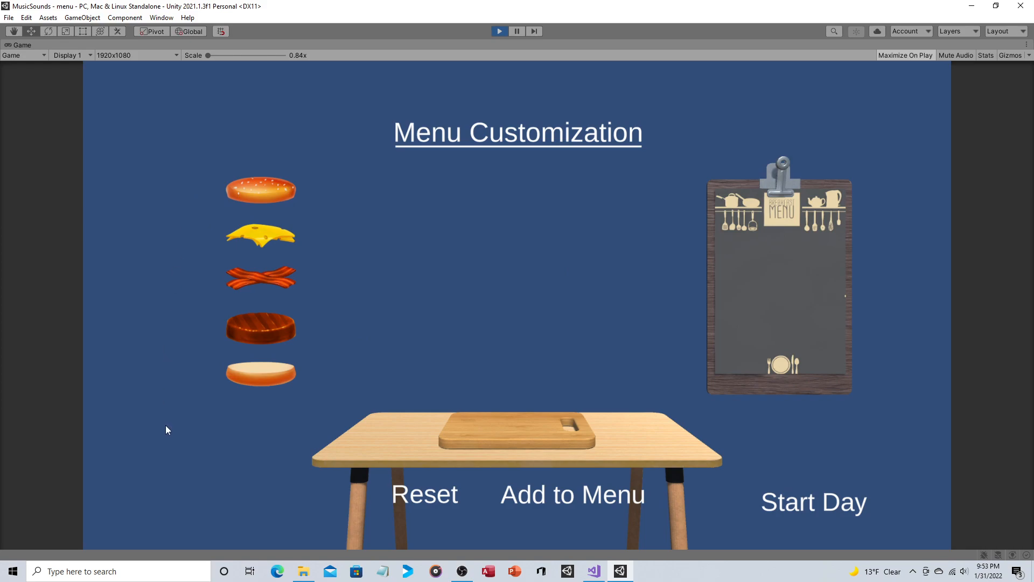
pyautogui.moveTo(294, 261)
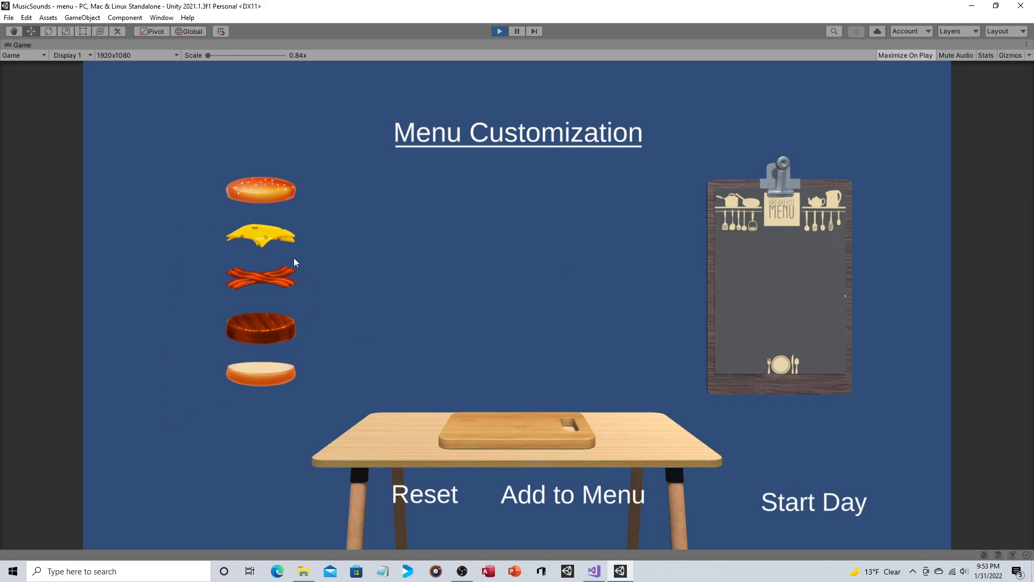
pyautogui.moveTo(284, 410)
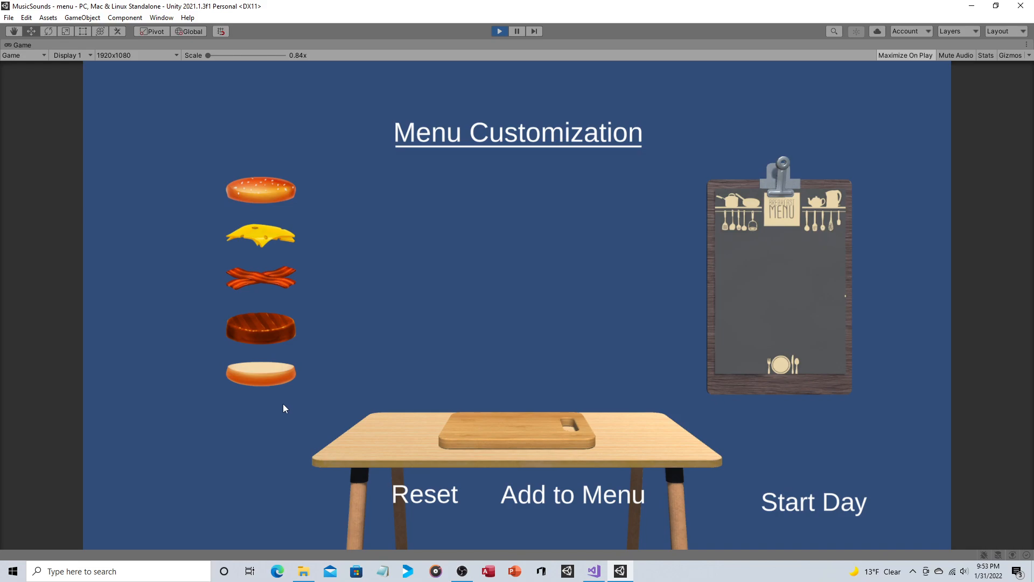
pyautogui.moveTo(505, 422)
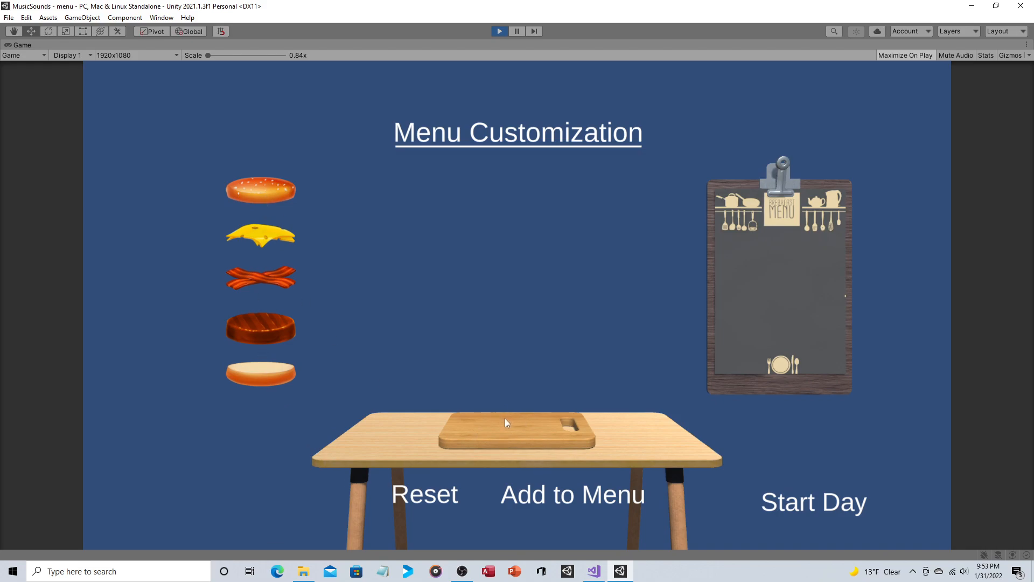
pyautogui.moveTo(260, 380)
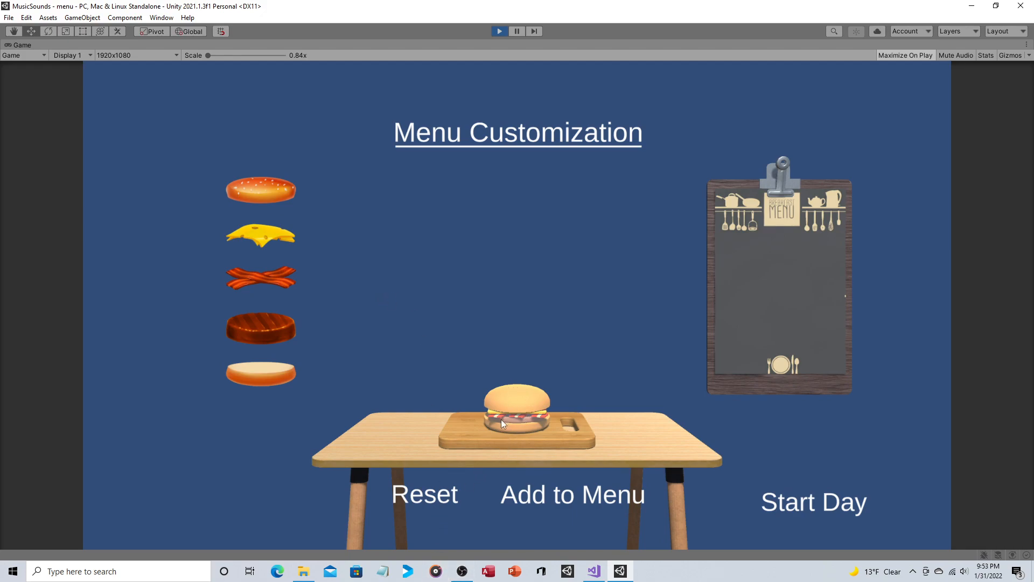
pyautogui.moveTo(348, 306)
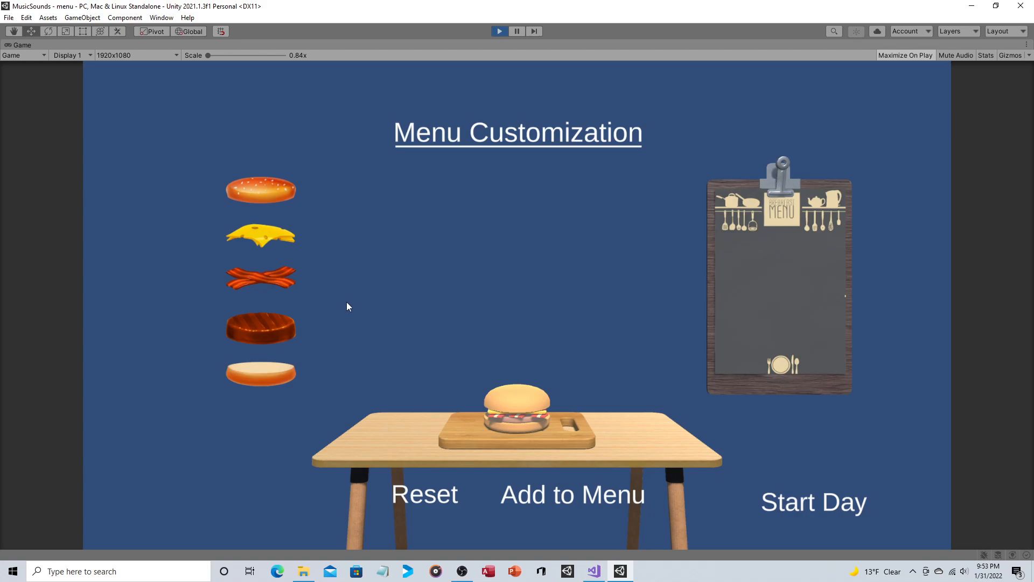
pyautogui.moveTo(357, 305)
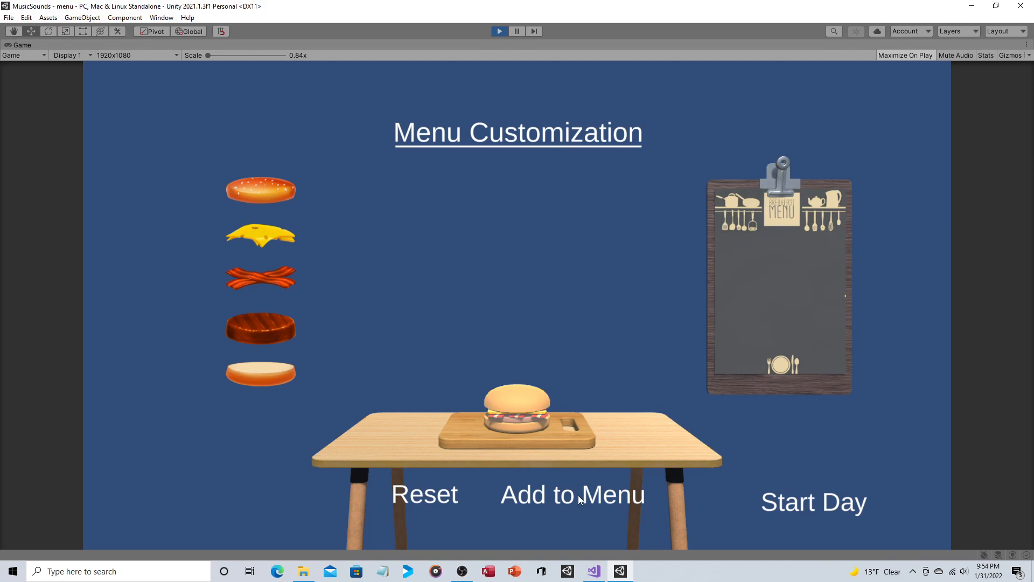
pyautogui.moveTo(677, 322)
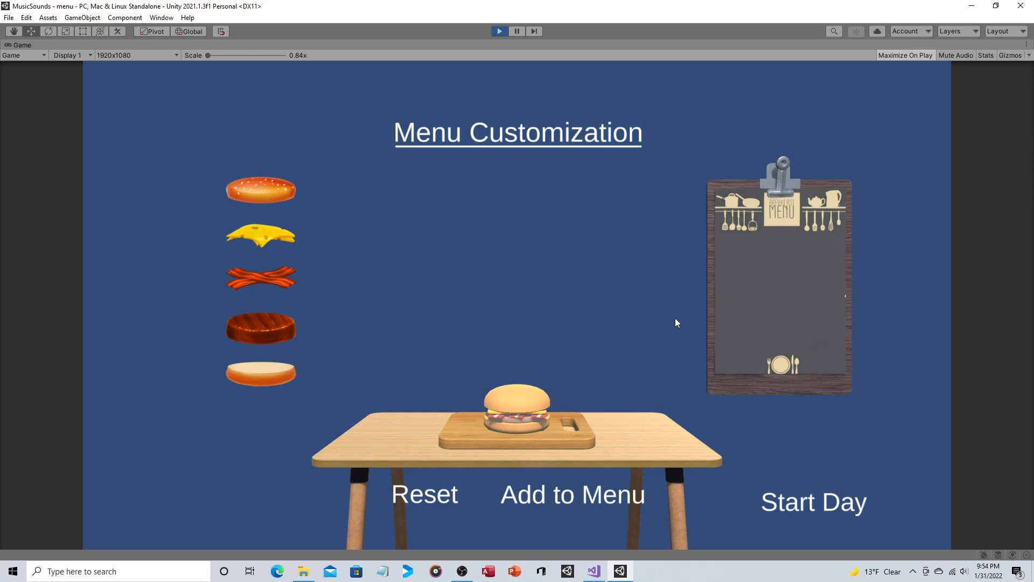
pyautogui.moveTo(631, 332)
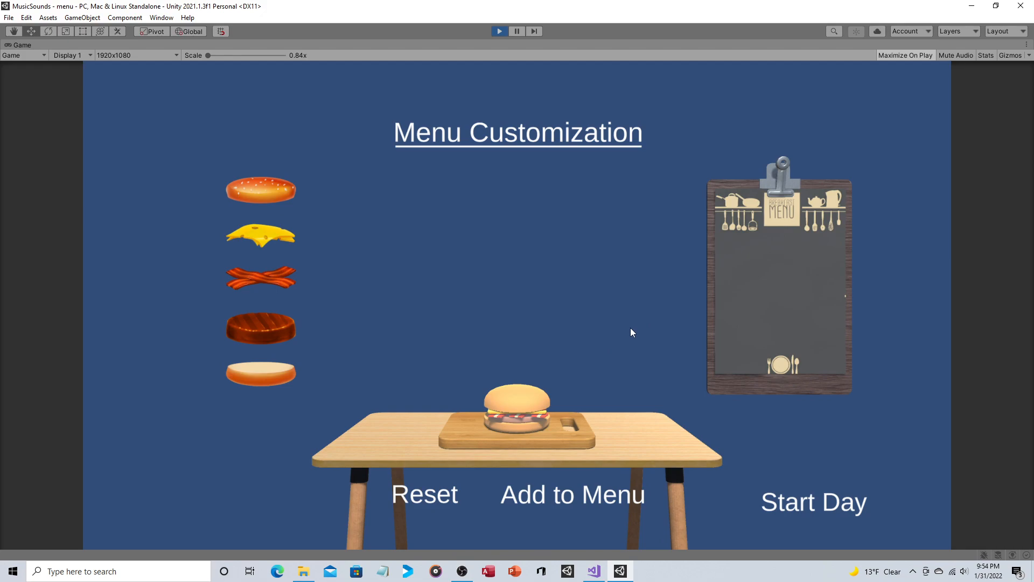
pyautogui.moveTo(618, 361)
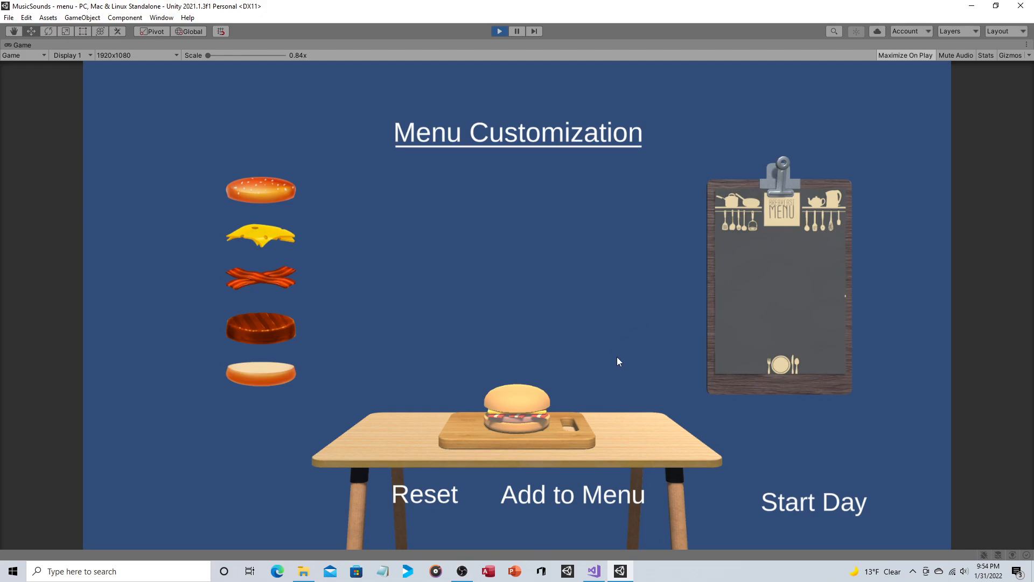
pyautogui.moveTo(645, 307)
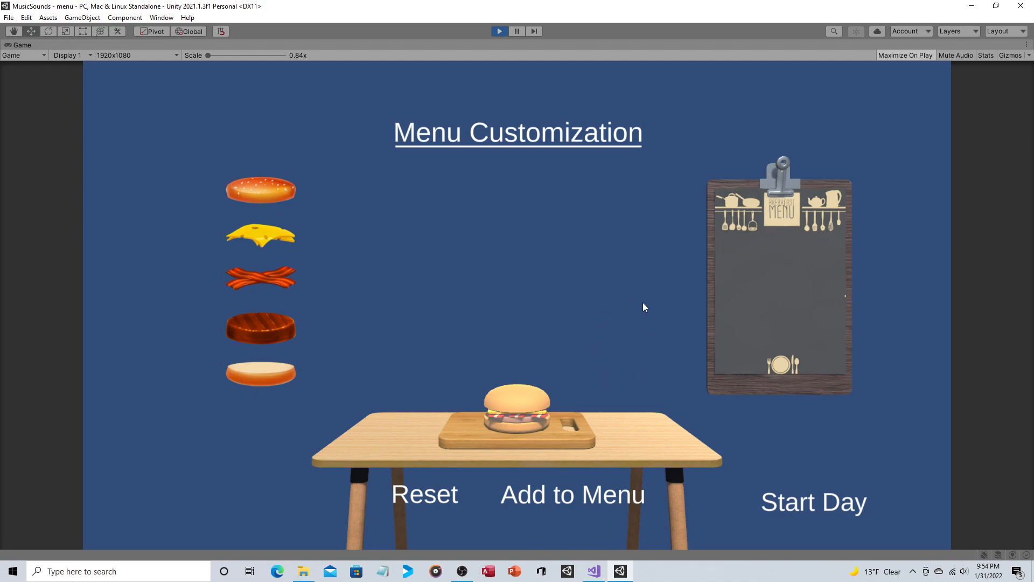
pyautogui.moveTo(636, 314)
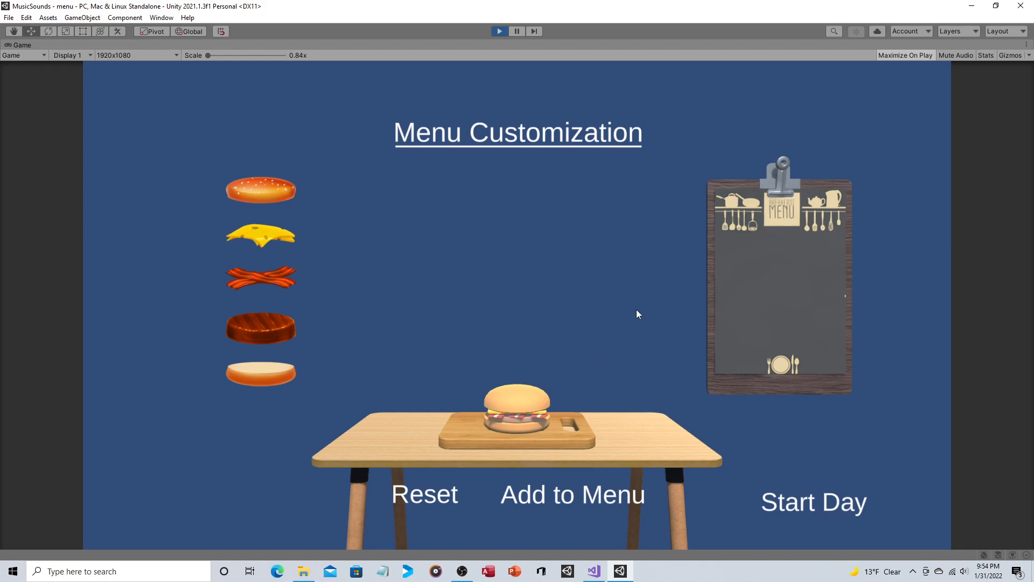
pyautogui.moveTo(261, 364)
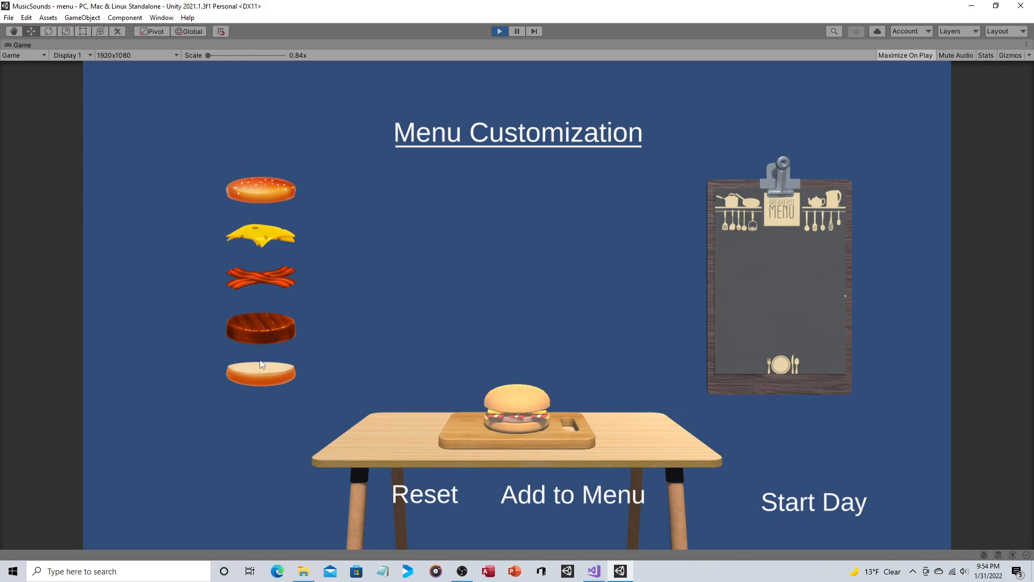
pyautogui.moveTo(627, 304)
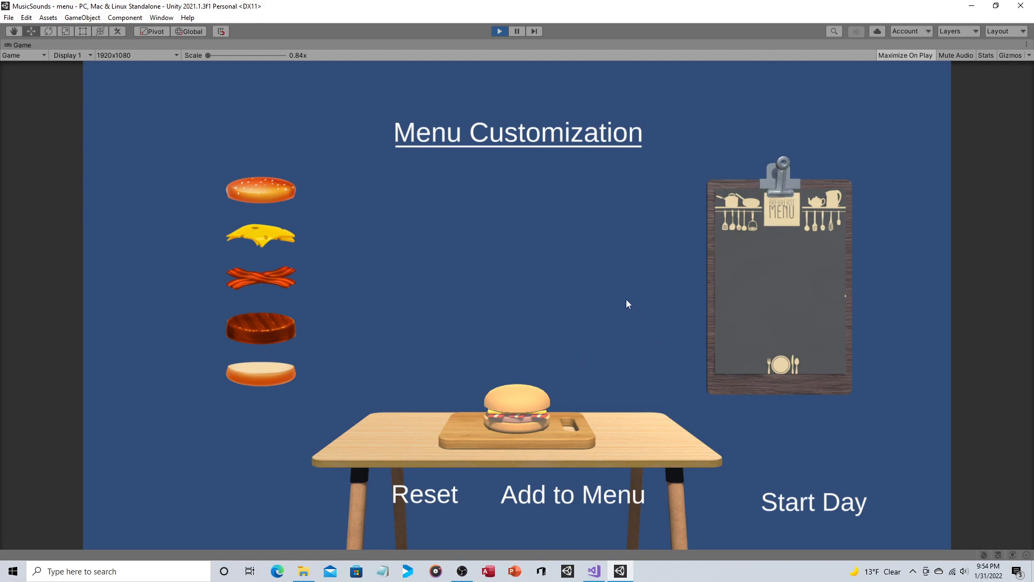
pyautogui.moveTo(639, 319)
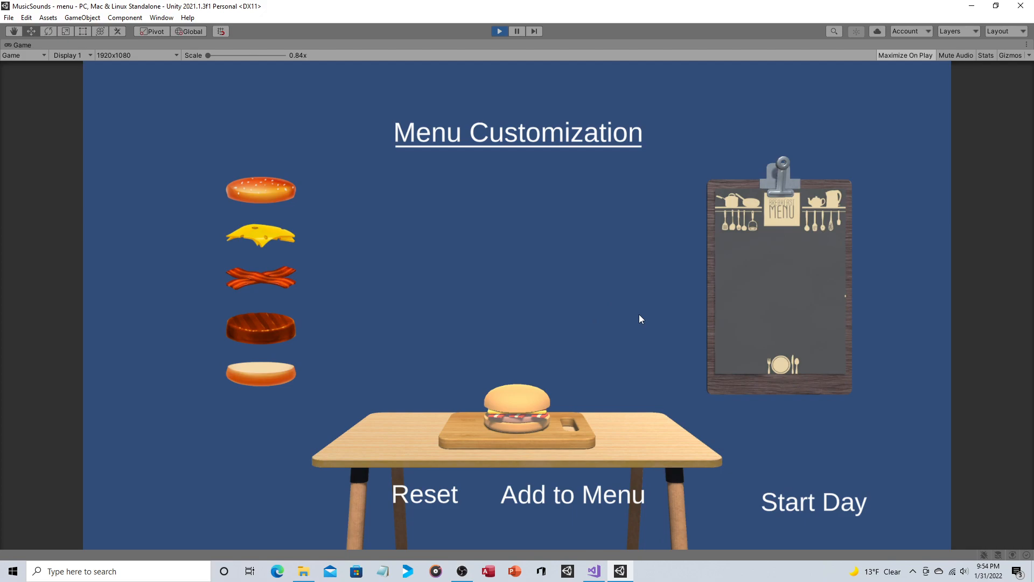
pyautogui.moveTo(620, 438)
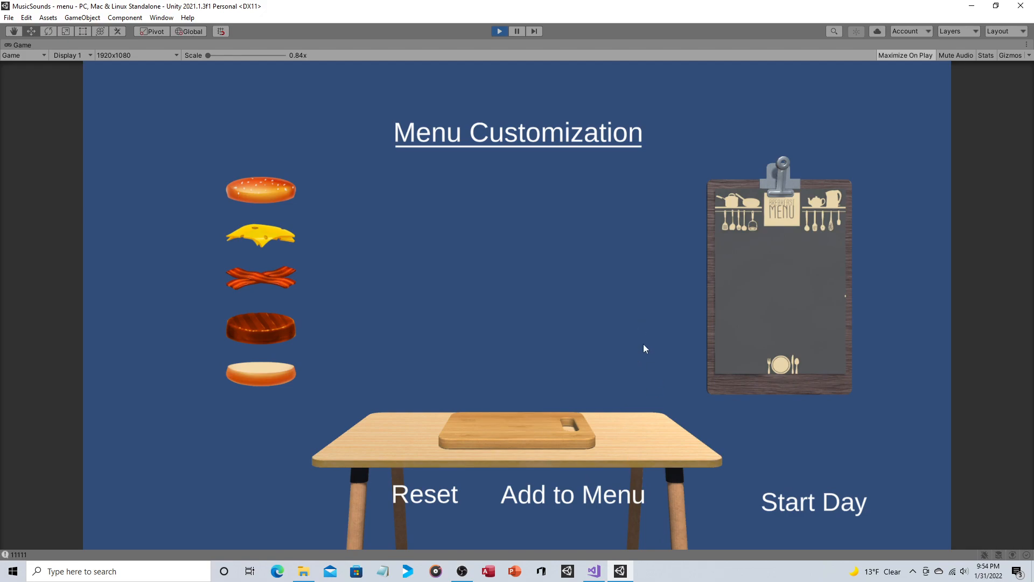
# Step: Start the day to see the built burger arrive as a customer order, then stop the game
pyautogui.click(814, 501)
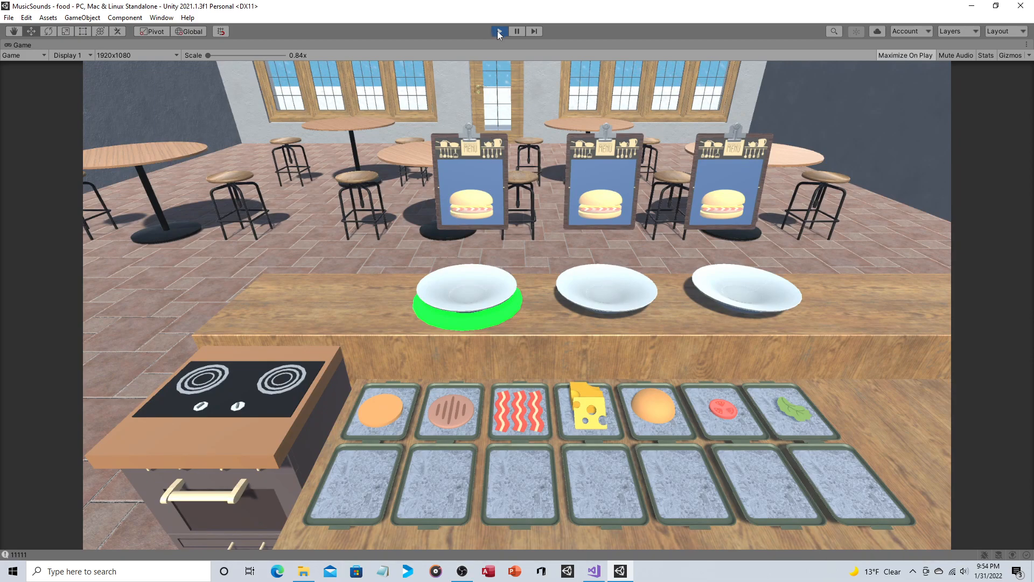
pyautogui.click(499, 31)
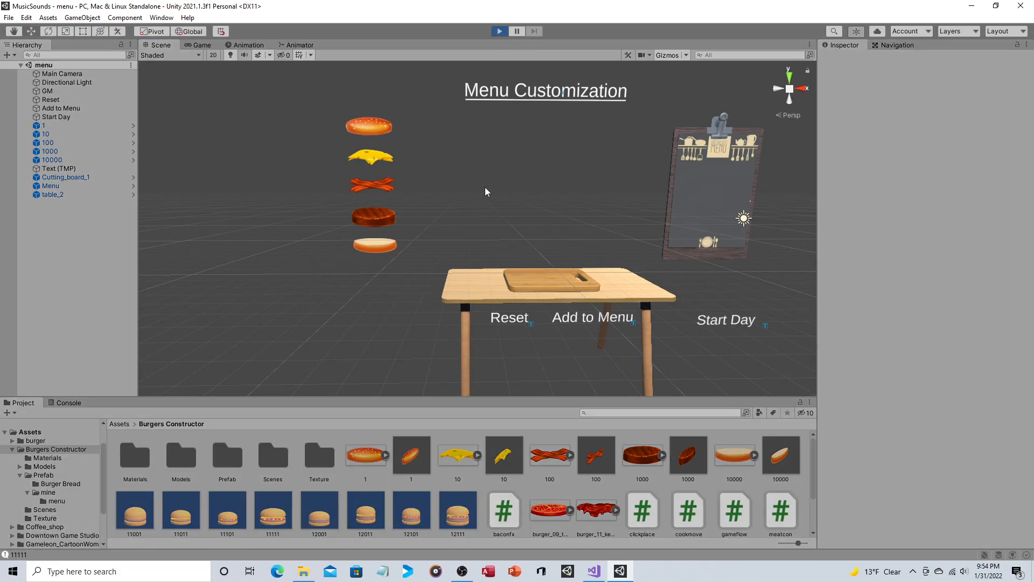
# Step: Replay, build another burger with a patty, and start the day with it
pyautogui.click(200, 45)
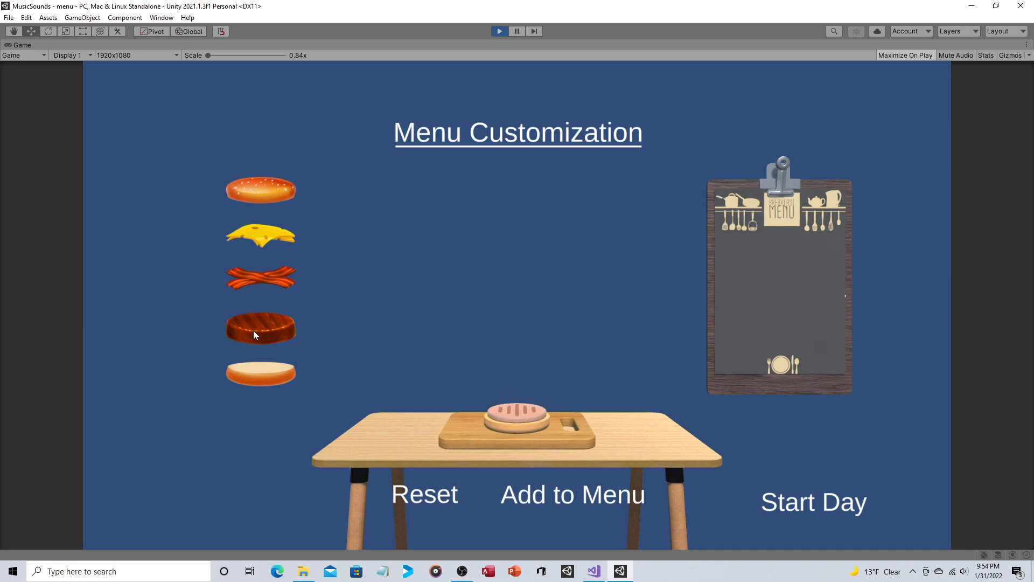
pyautogui.click(261, 233)
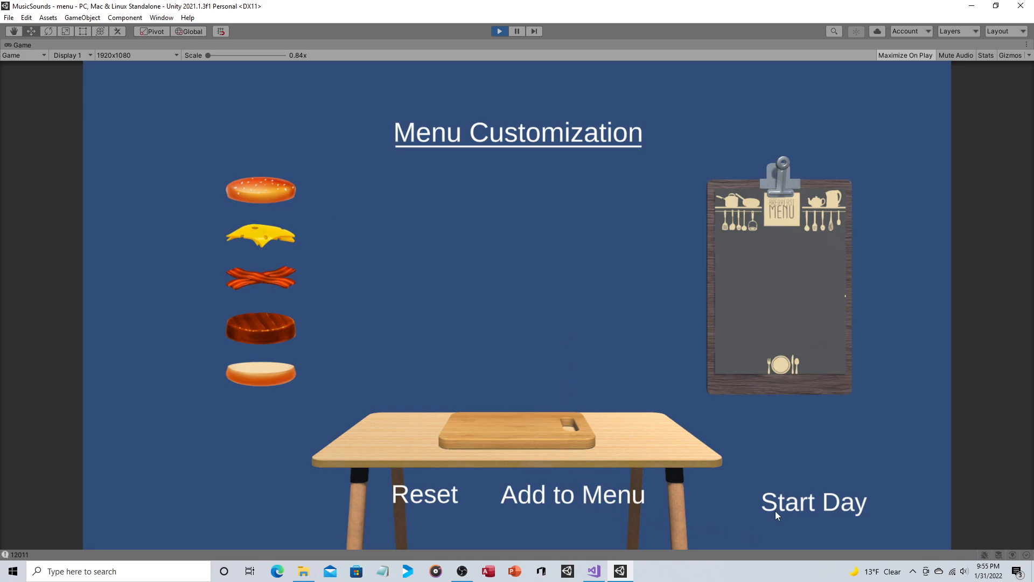
pyautogui.click(812, 501)
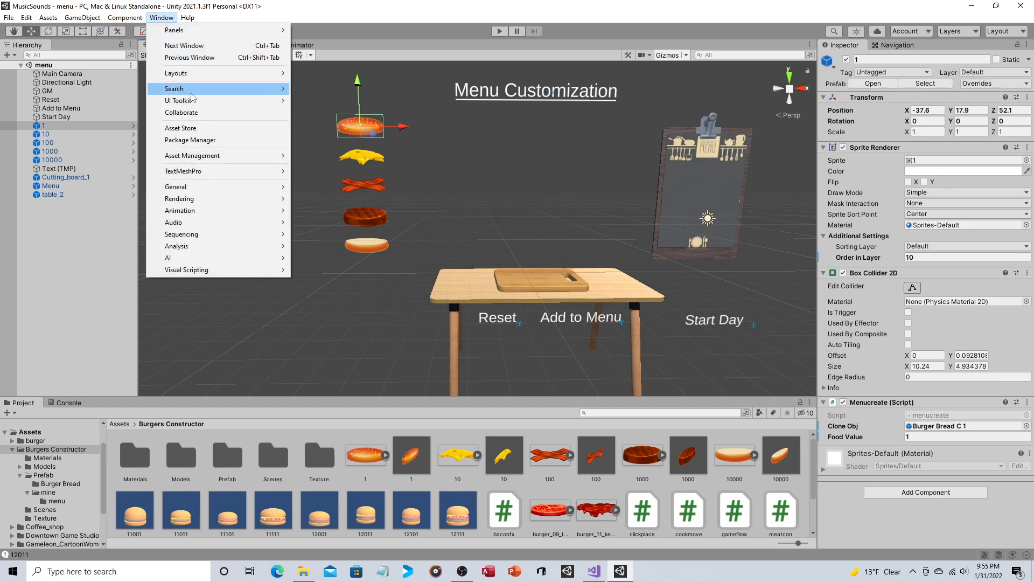
# Step: View the Universal Burger Game Assets details in the Package Manager under My Assets
pyautogui.click(189, 139)
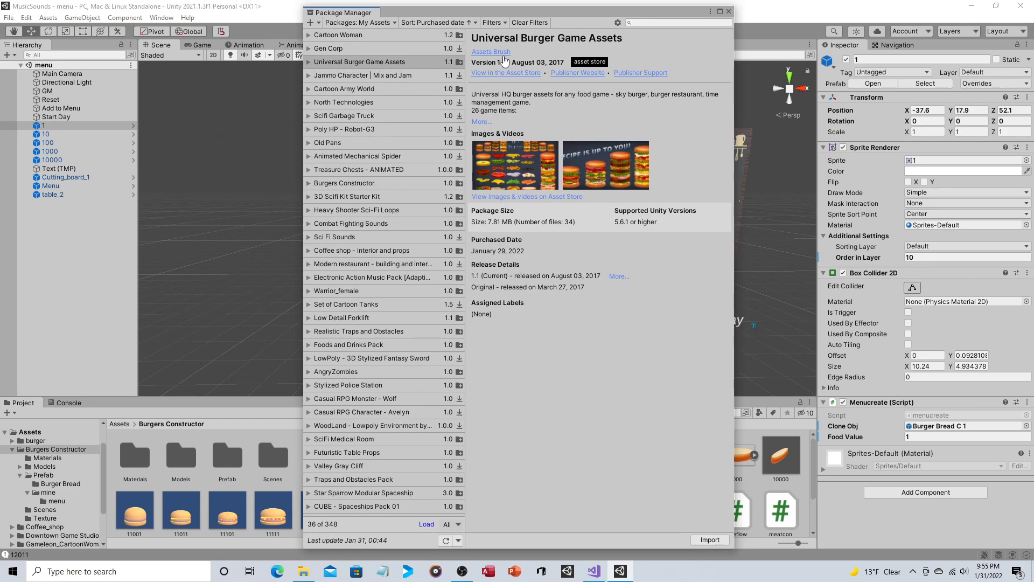
pyautogui.moveTo(544, 60)
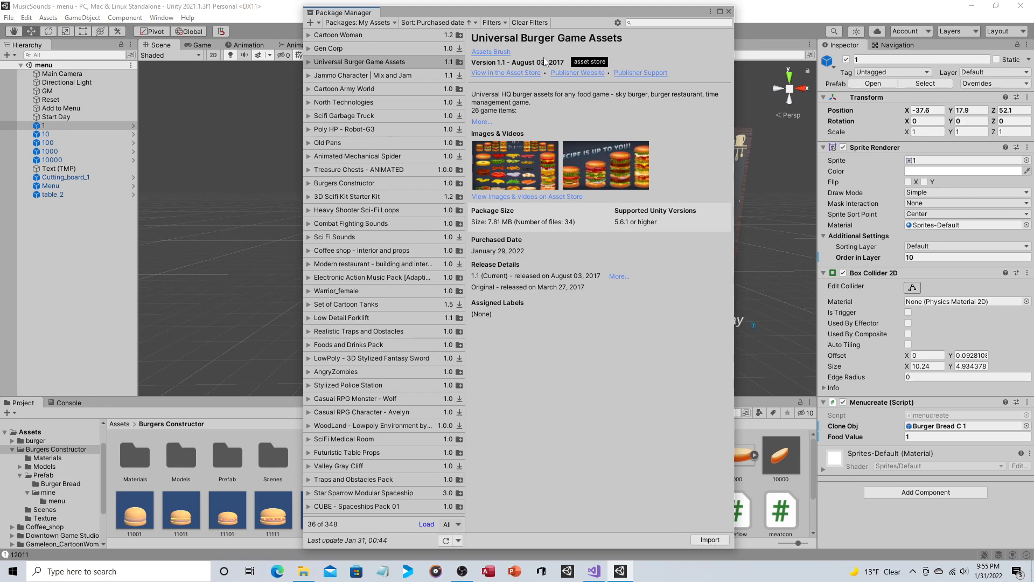
pyautogui.moveTo(569, 25)
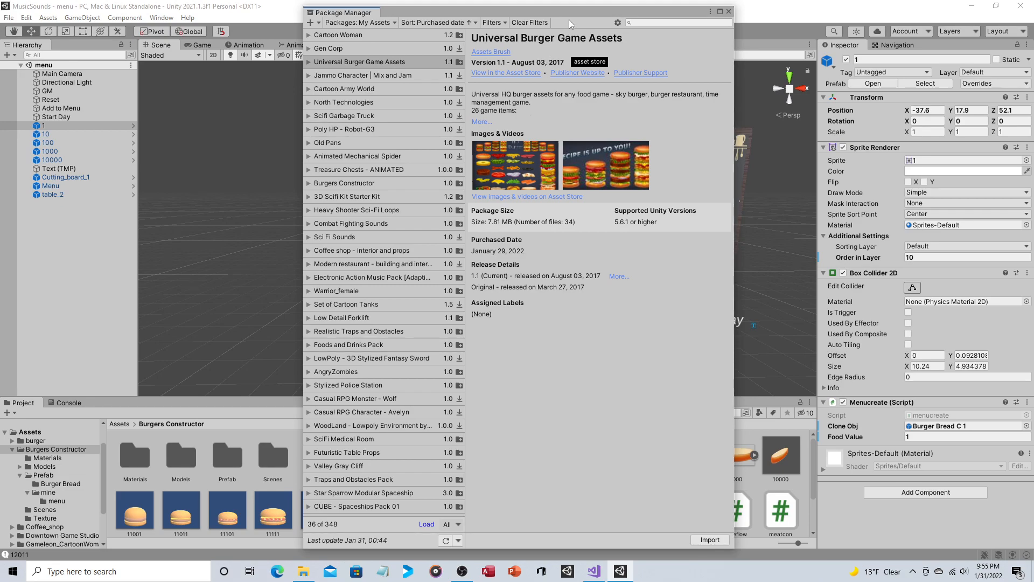
pyautogui.moveTo(776, 10)
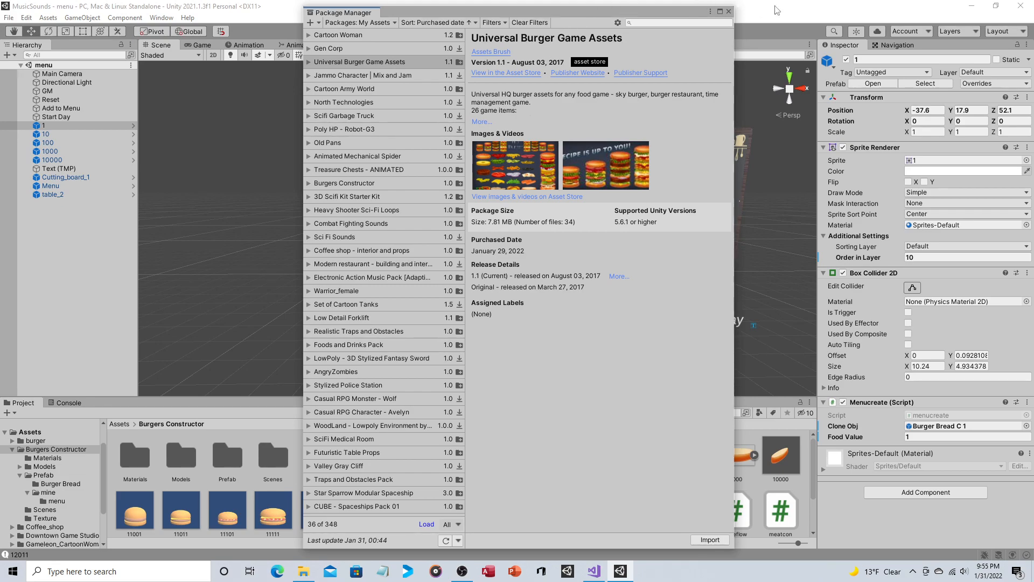
pyautogui.click(728, 11)
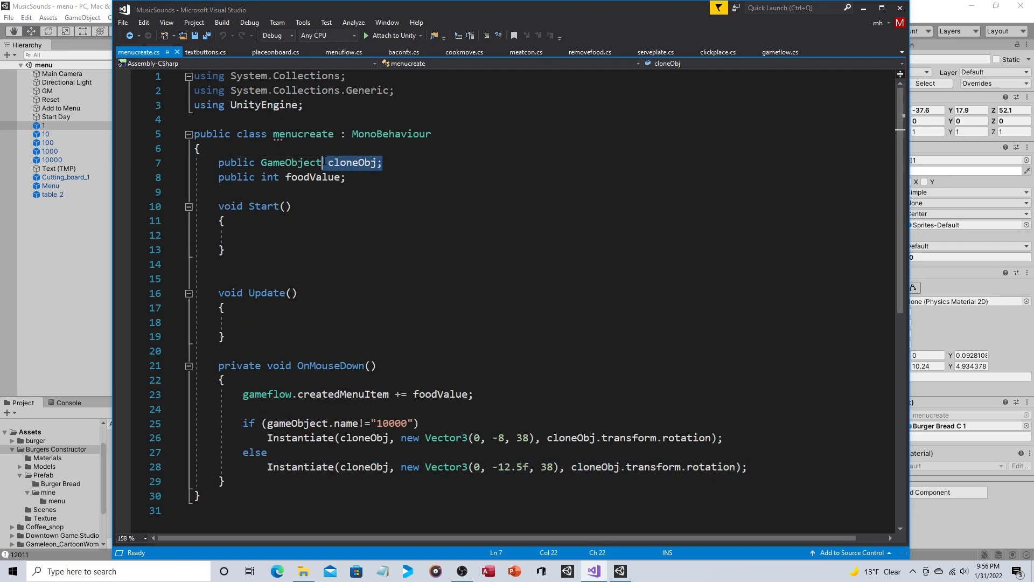
# Step: Review menucreate's public cloneObj and foodValue field declarations
pyautogui.click(356, 163)
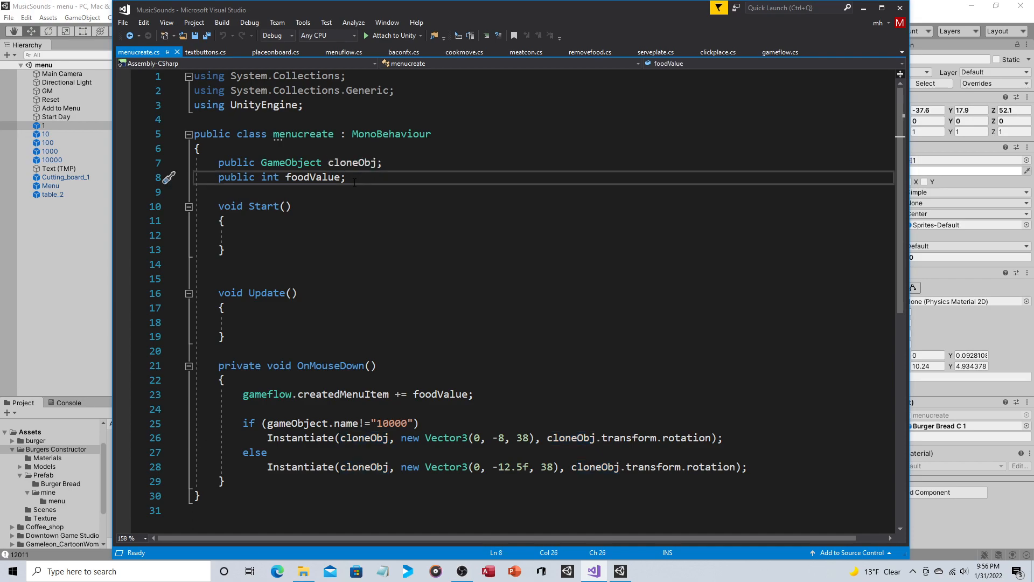
pyautogui.click(348, 176)
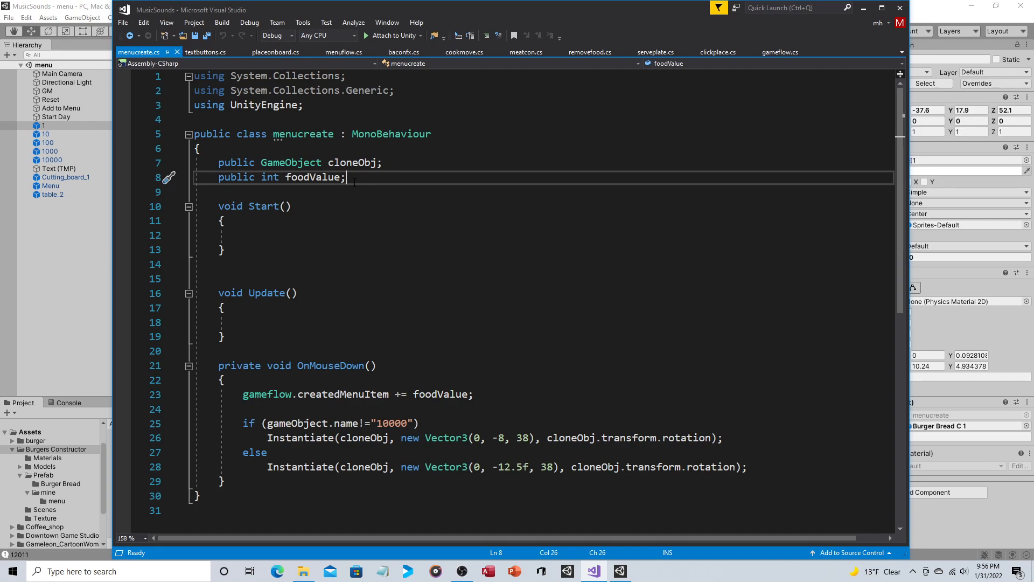
pyautogui.moveTo(323, 176)
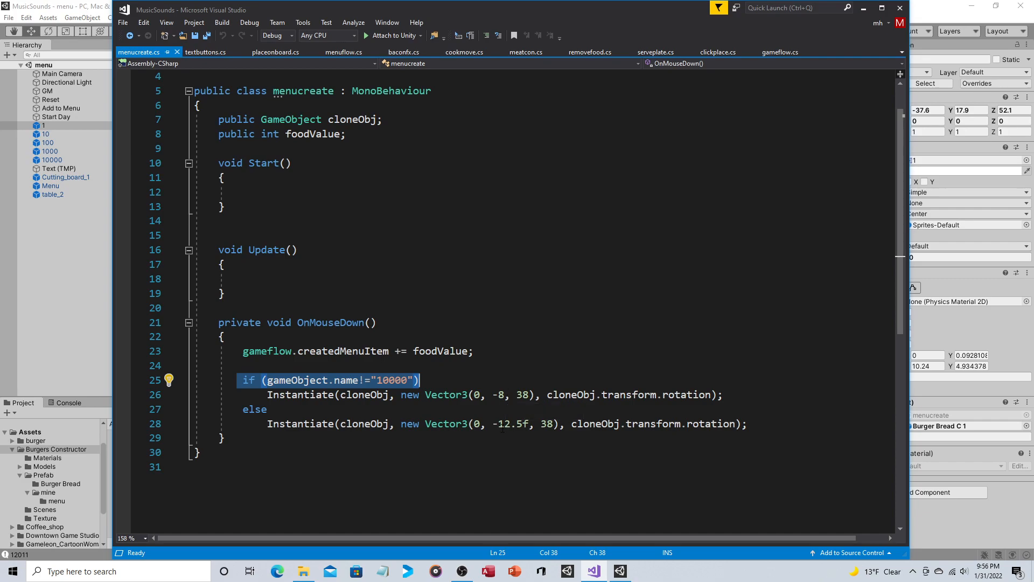
pyautogui.moveTo(536, 424)
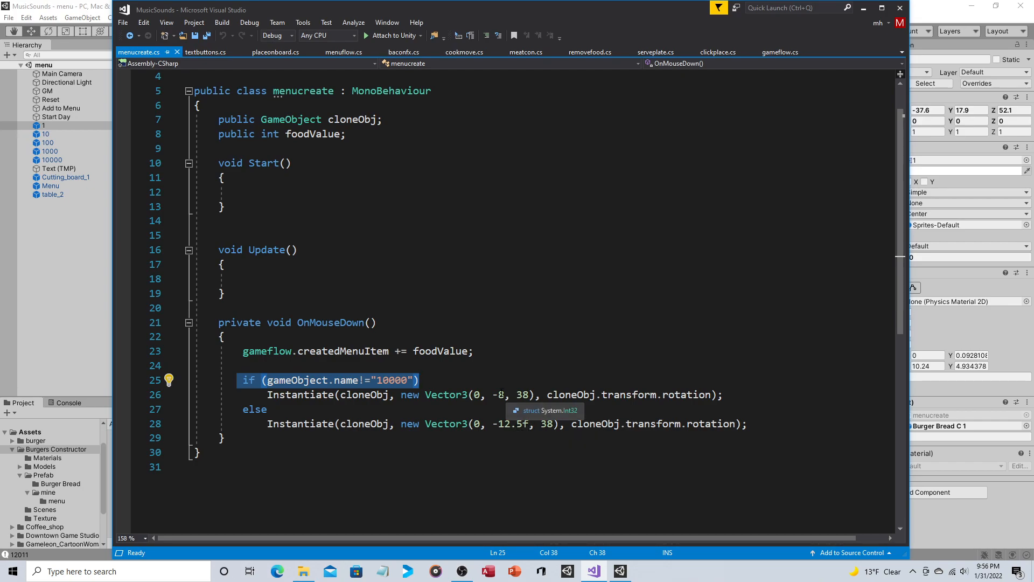
pyautogui.moveTo(554, 328)
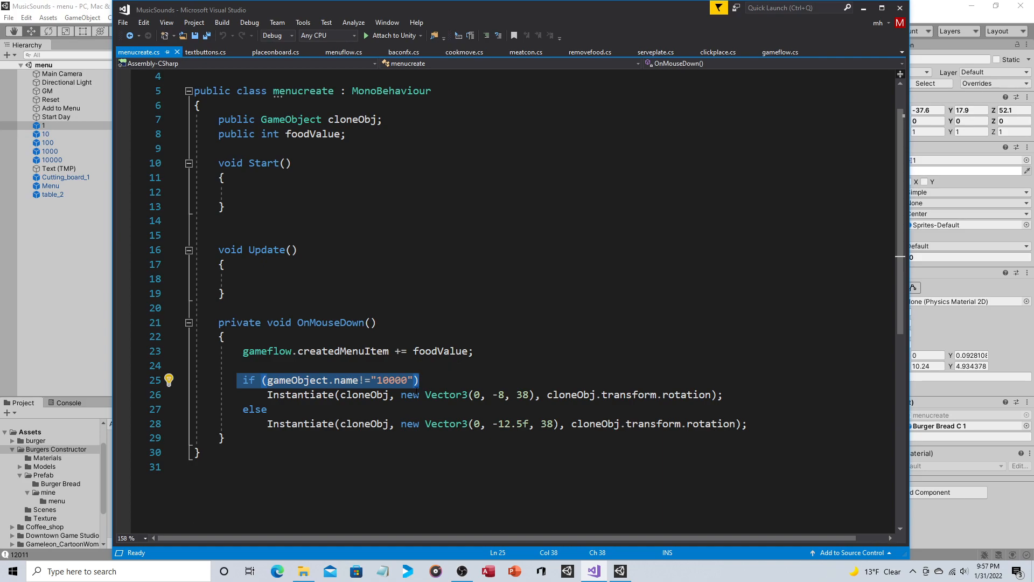
pyautogui.moveTo(484, 394)
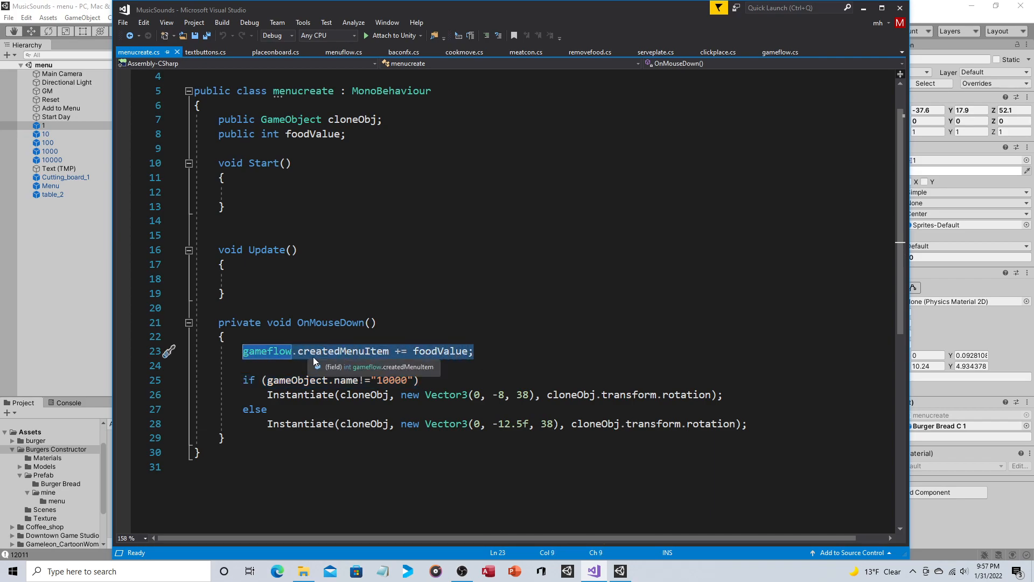
pyautogui.moveTo(455, 351)
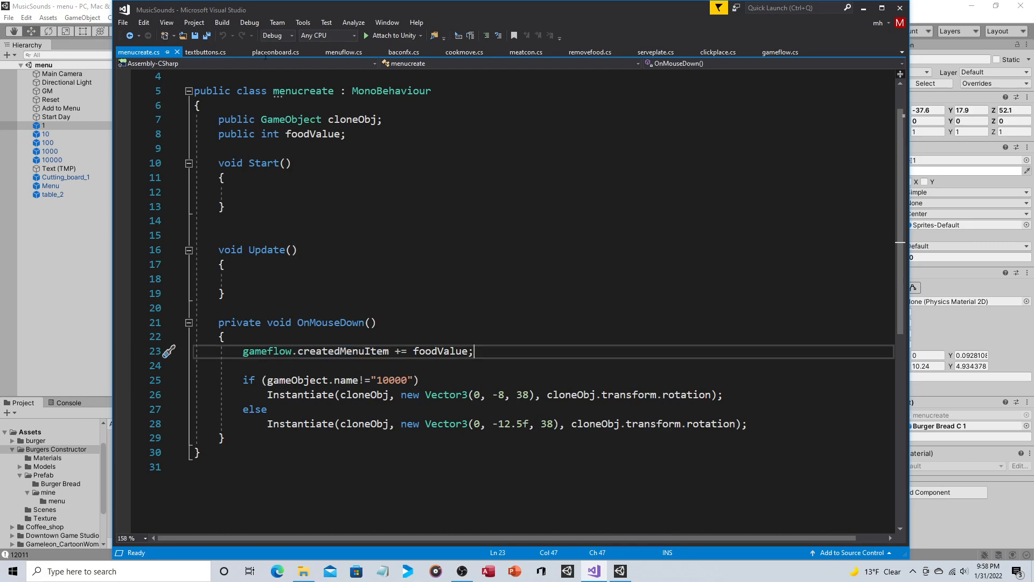
# Step: Return from the code review to the Unity Menu Customization scene editor
pyautogui.click(204, 51)
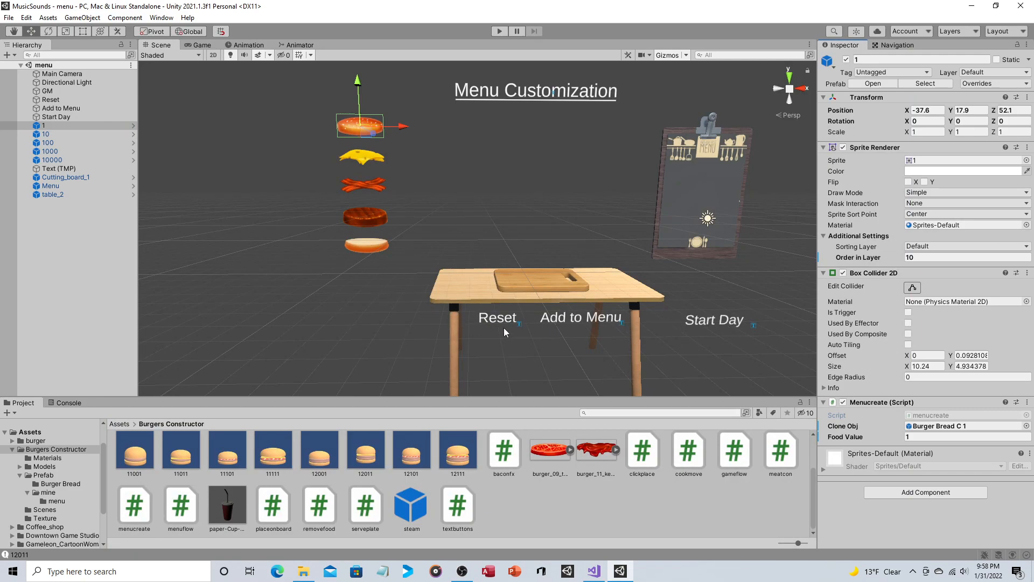
# Step: Select the Reset label and reveal its Box Collider 2D and Textbuttons script
pyautogui.click(497, 317)
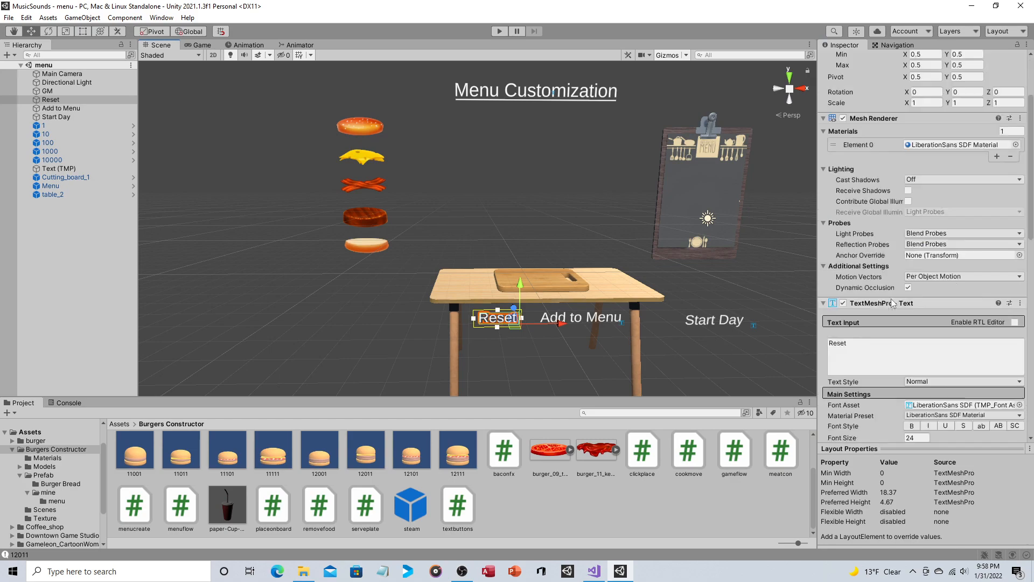
pyautogui.scroll(-3)
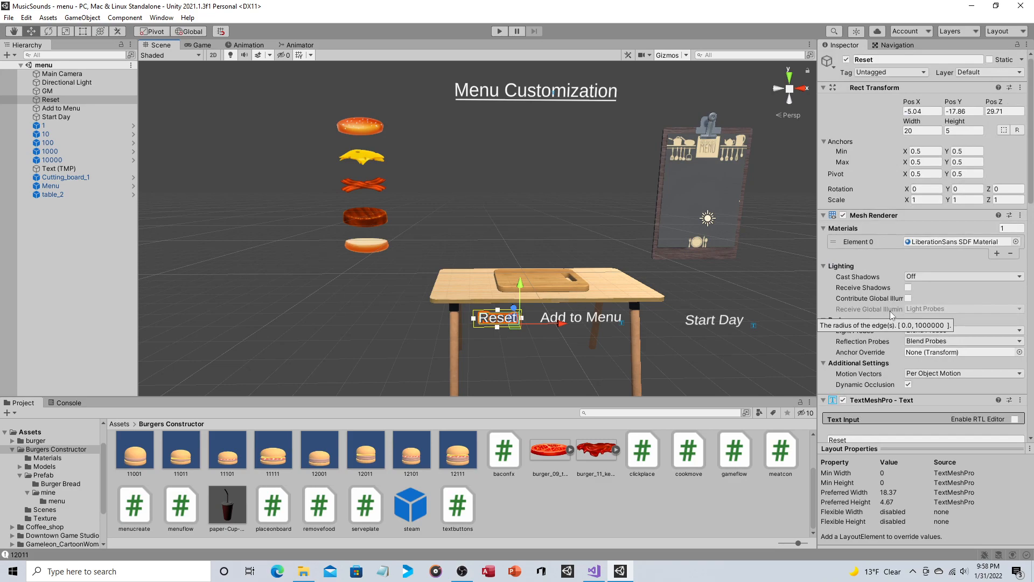
pyautogui.scroll(-3)
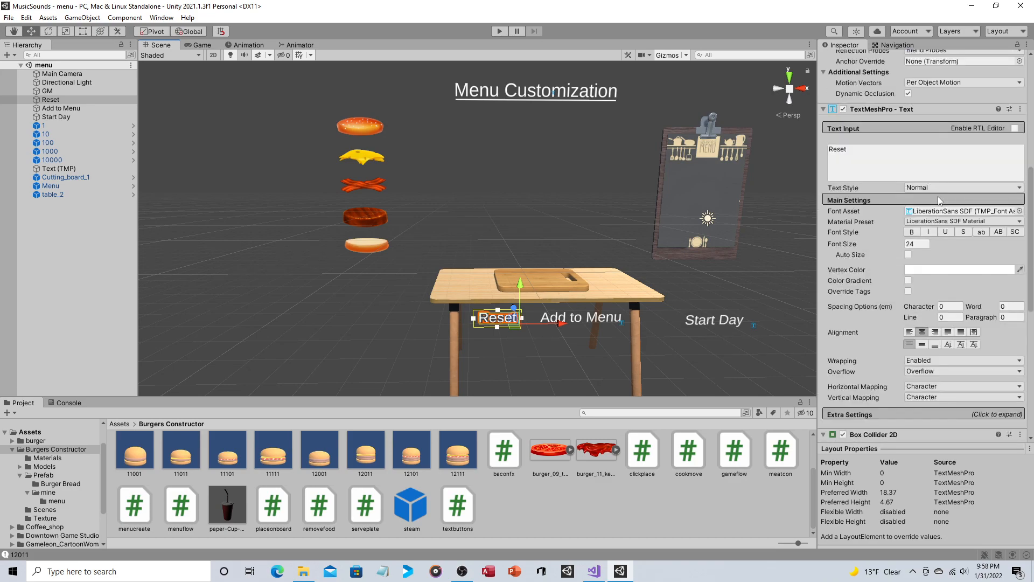
pyautogui.scroll(-3)
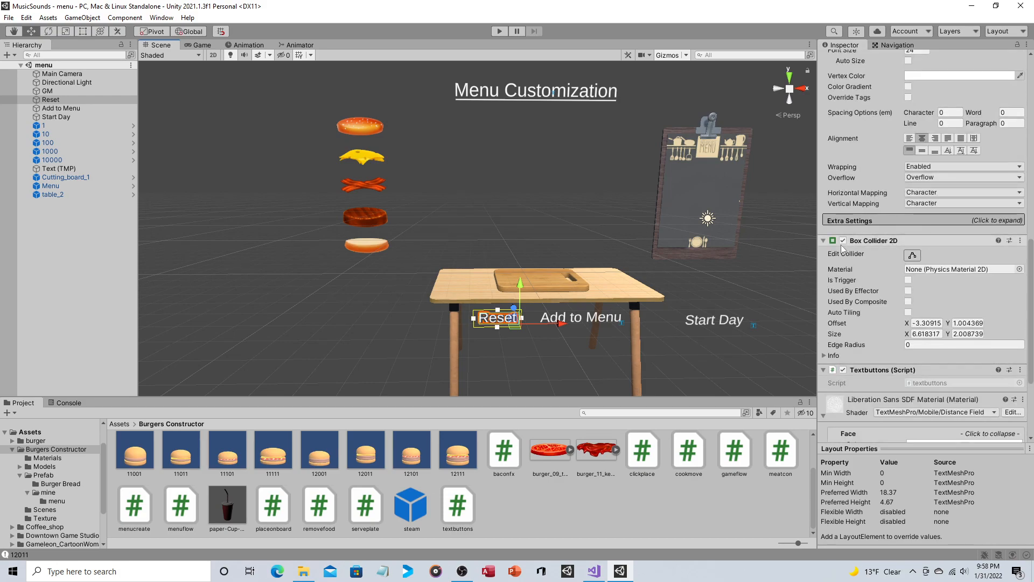
pyautogui.moveTo(891, 244)
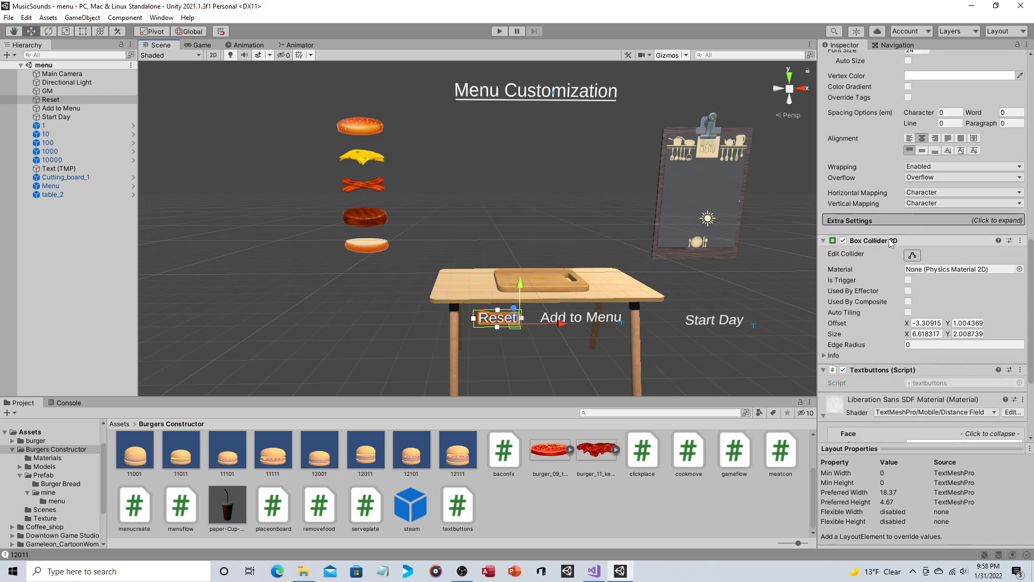
pyautogui.scroll(-3)
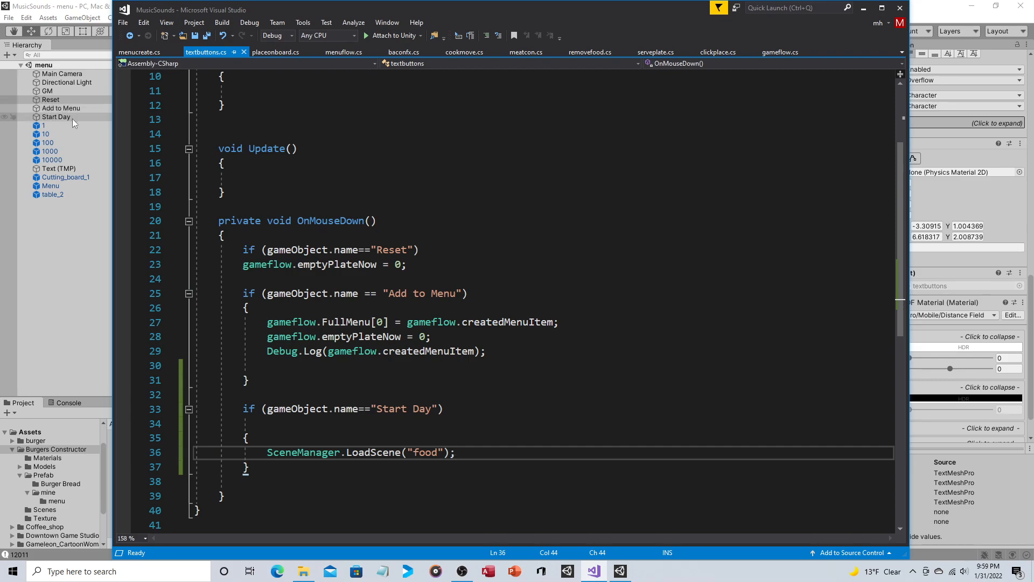
pyautogui.moveTo(401, 264)
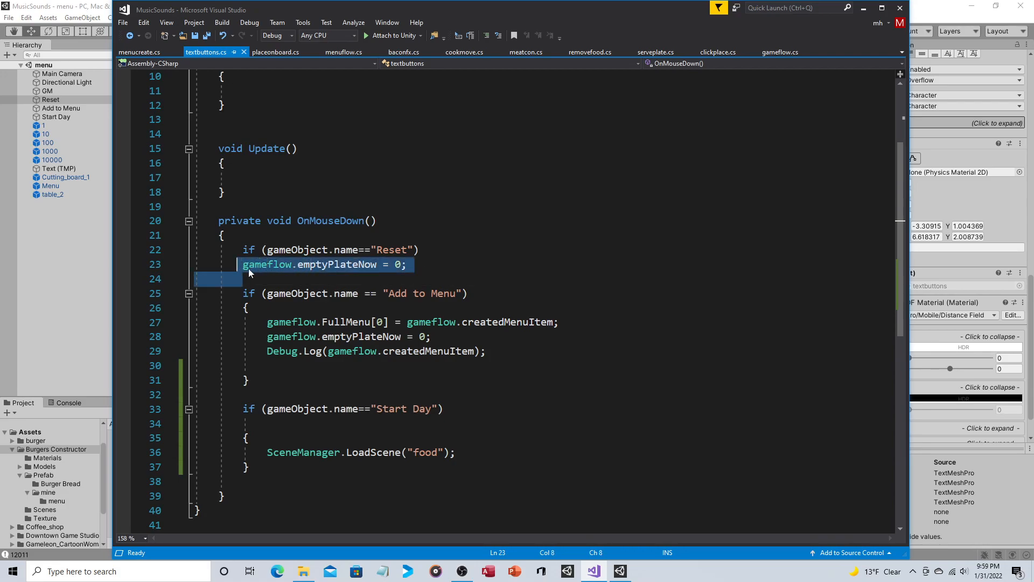
# Step: Highlight the emptyPlateNow reset line and the FullMenu[0] assignment in OnMouseDown
pyautogui.click(408, 264)
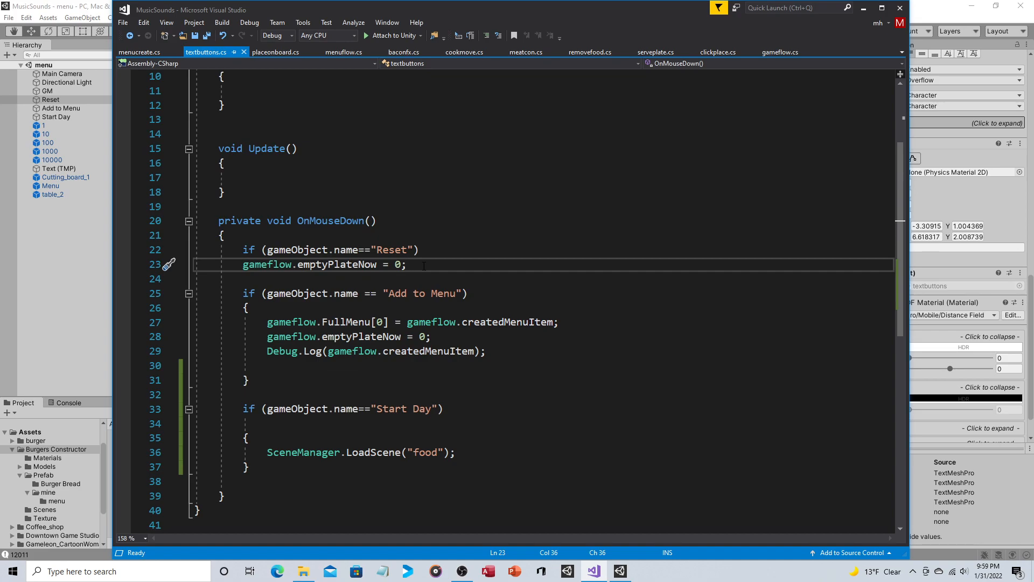
pyautogui.moveTo(395, 265)
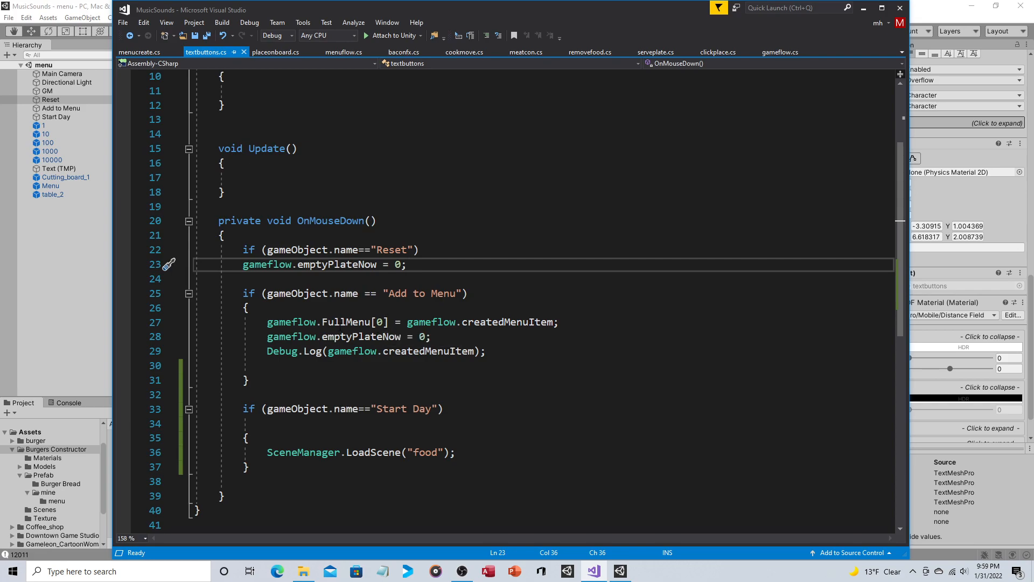
pyautogui.doubleClick(355, 322)
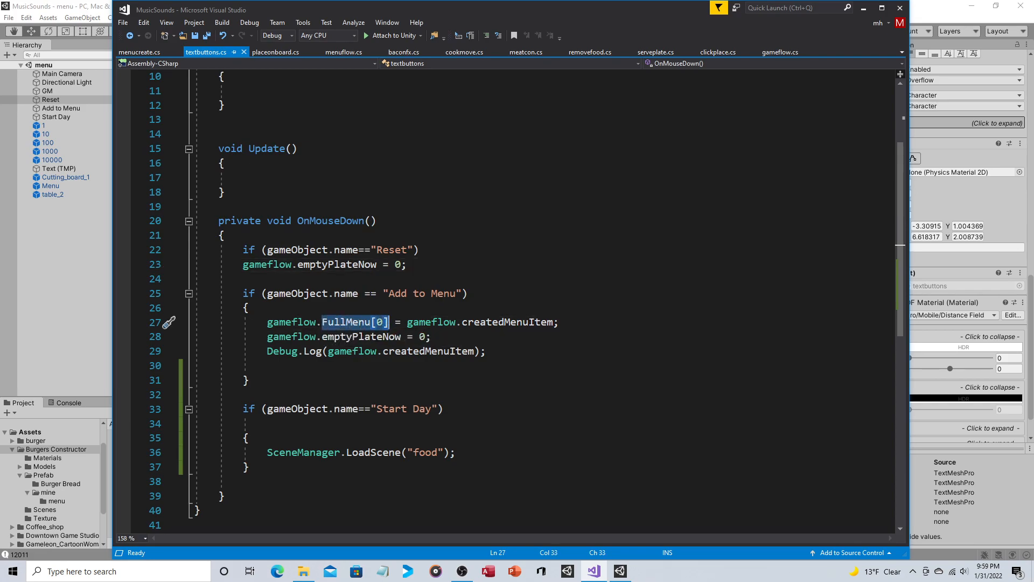
pyautogui.moveTo(356, 322)
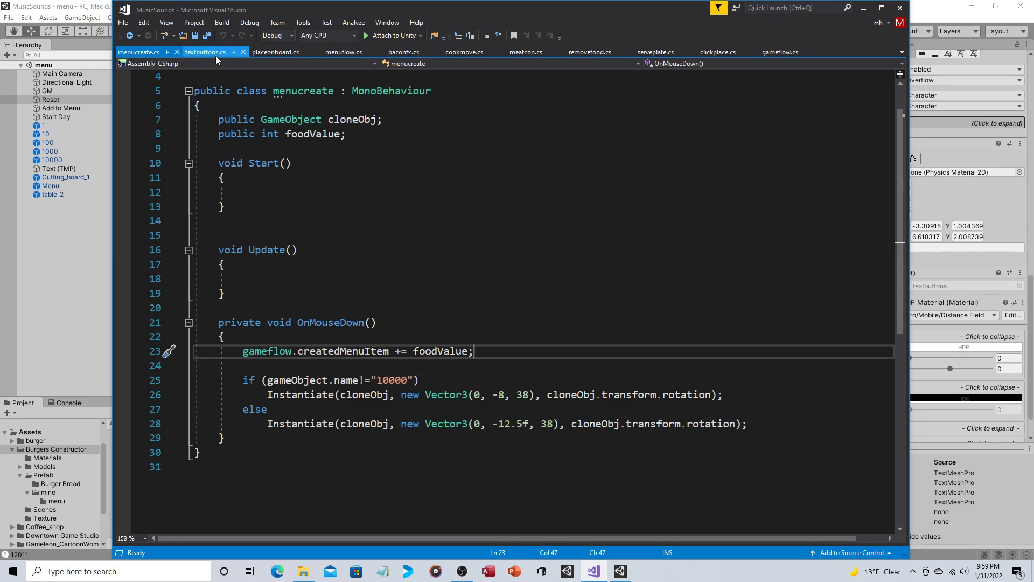
# Step: Bring textbuttons.cs back in front at the FullMenu[0] assignment
pyautogui.click(205, 52)
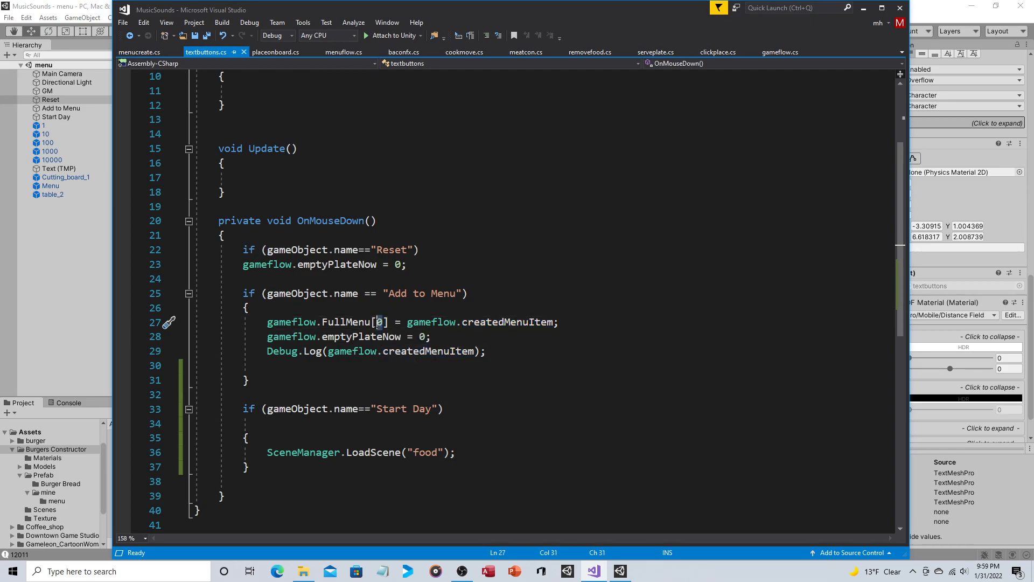
pyautogui.moveTo(613, 309)
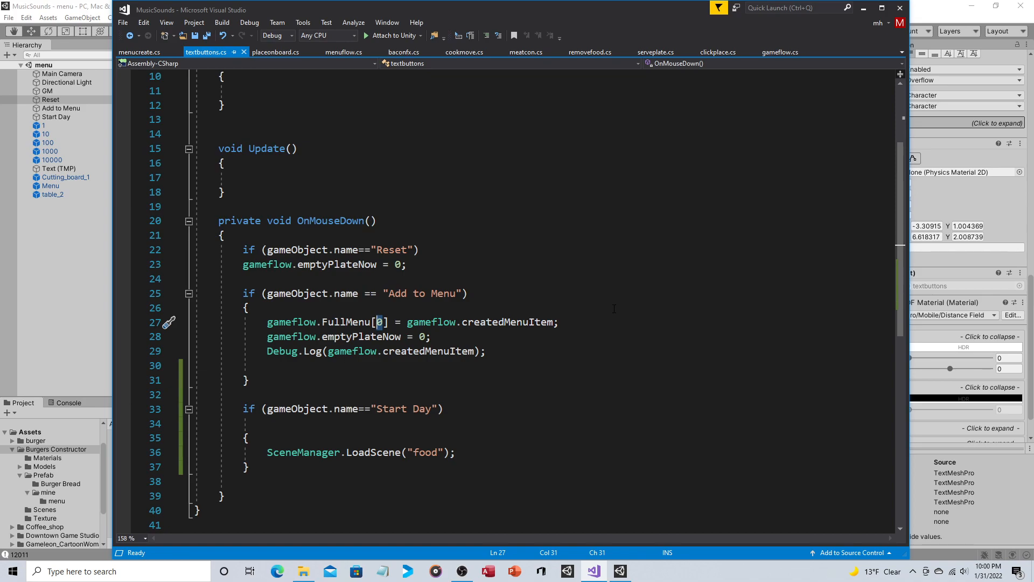
pyautogui.moveTo(379, 323)
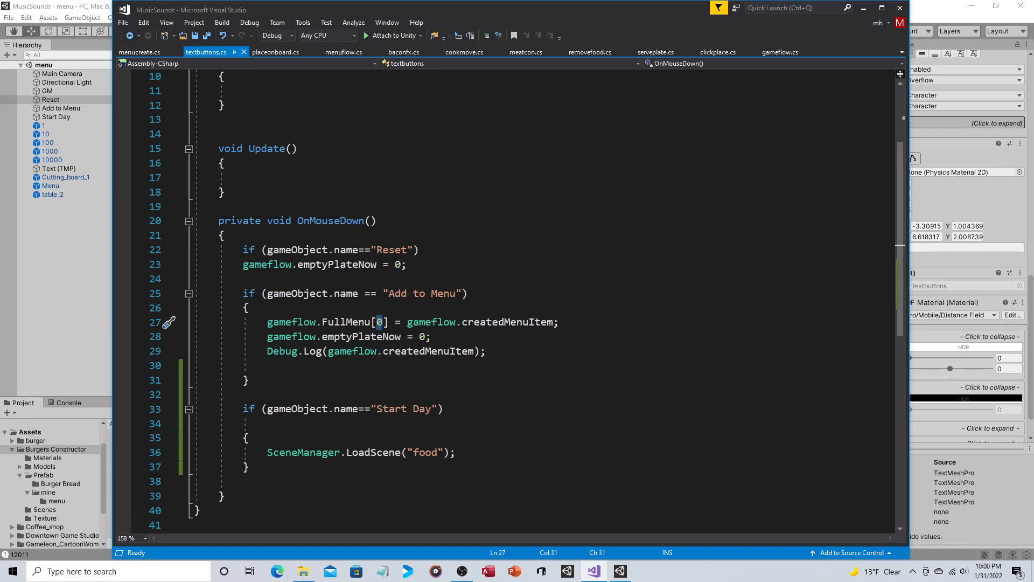
pyautogui.moveTo(448, 351)
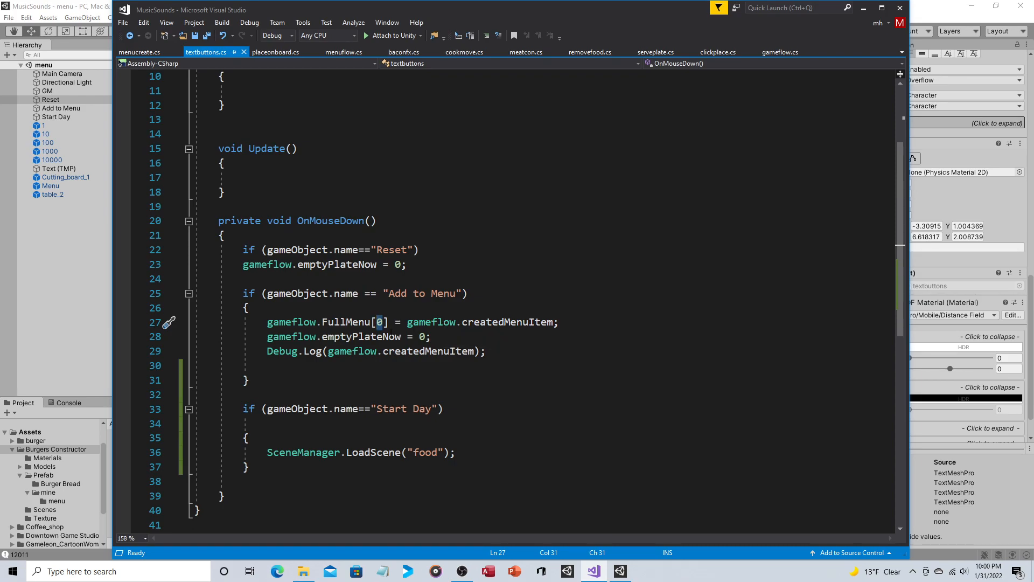
pyautogui.moveTo(368, 340)
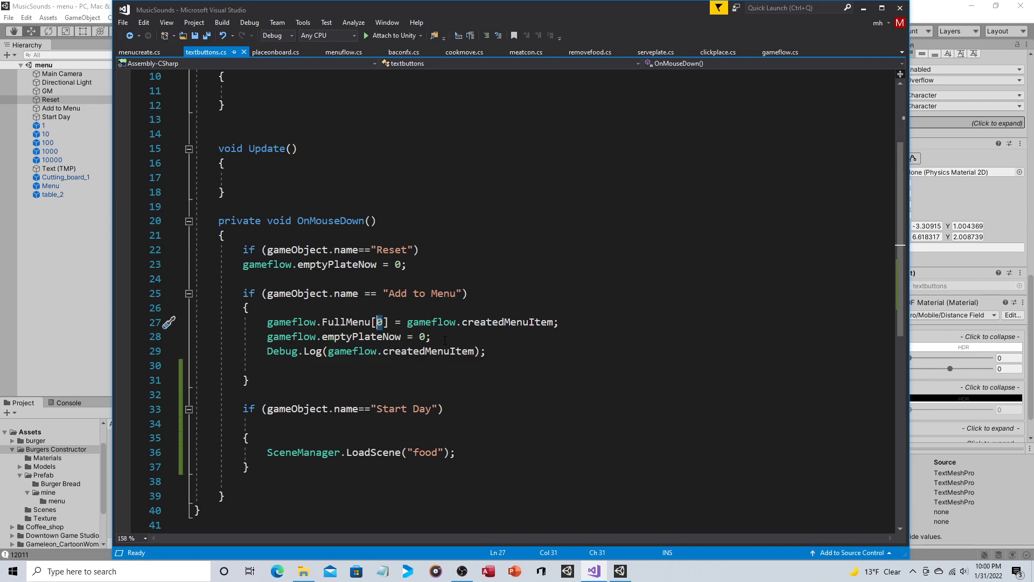
pyautogui.moveTo(406, 351)
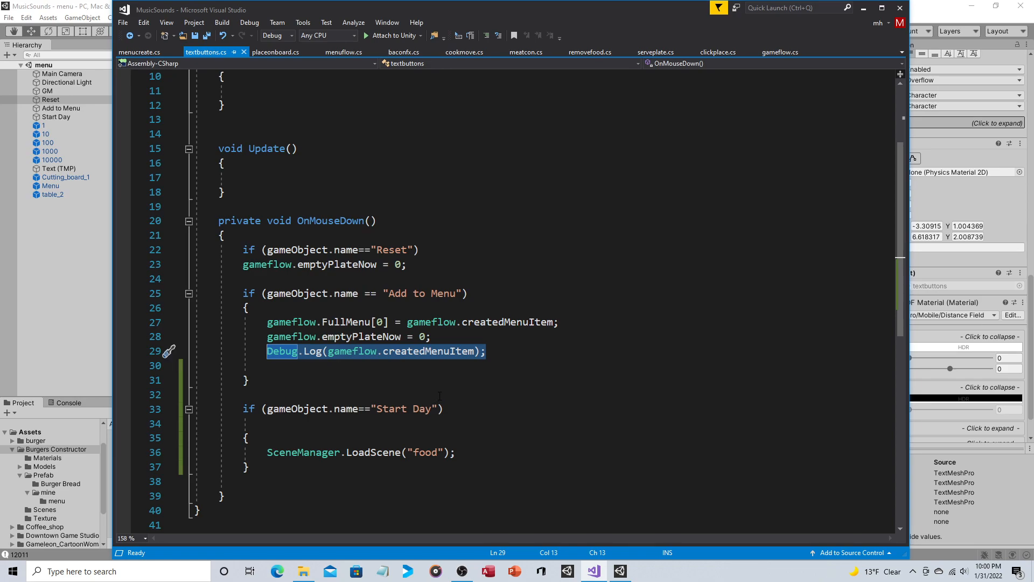
# Step: Review the createdMenuItem log and Start Day handler, save textbuttons.cs, and move on to placeonboard
pyautogui.click(445, 408)
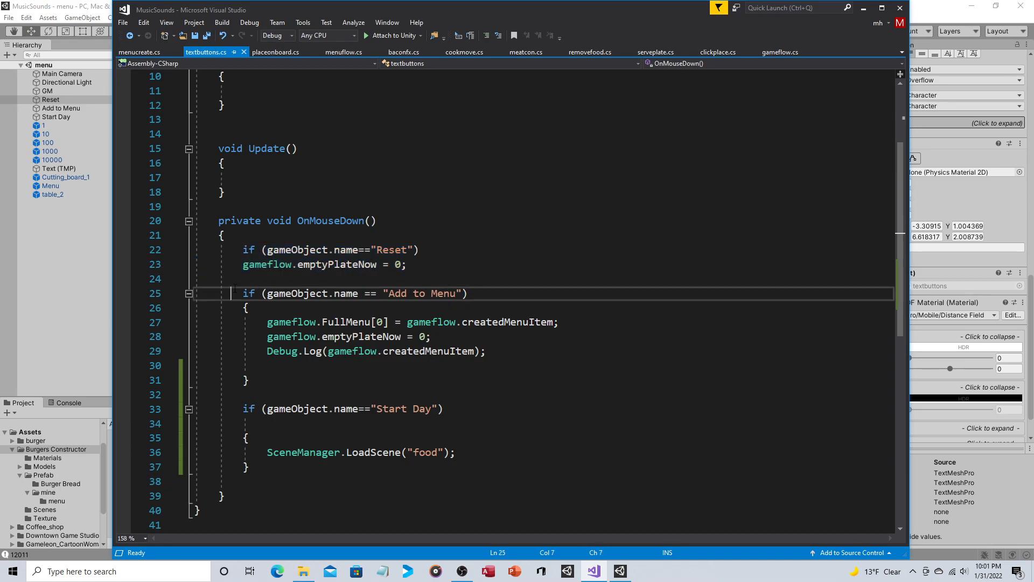
pyautogui.moveTo(233, 293); pyautogui.dragTo(249, 380)
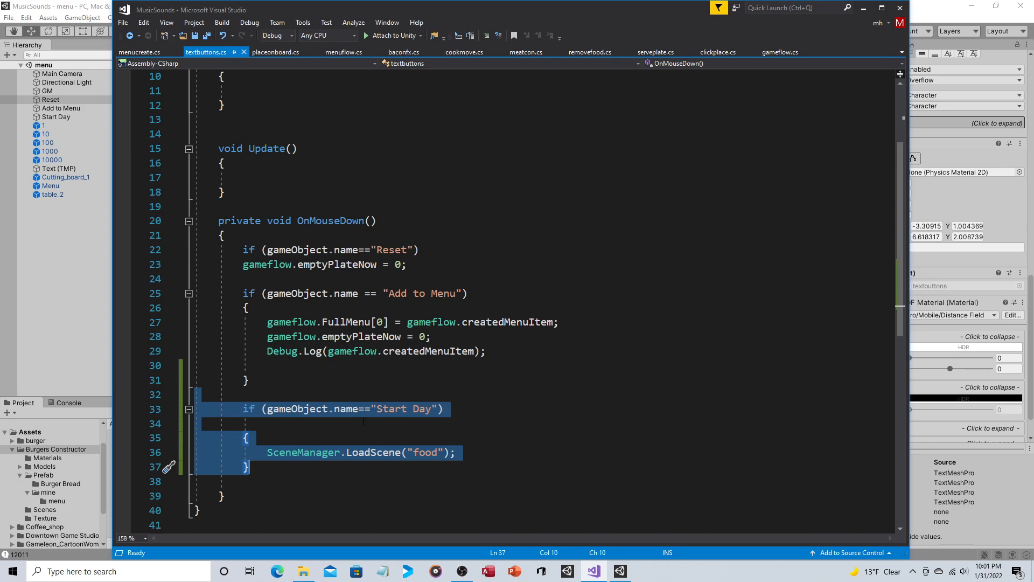
pyautogui.click(363, 424)
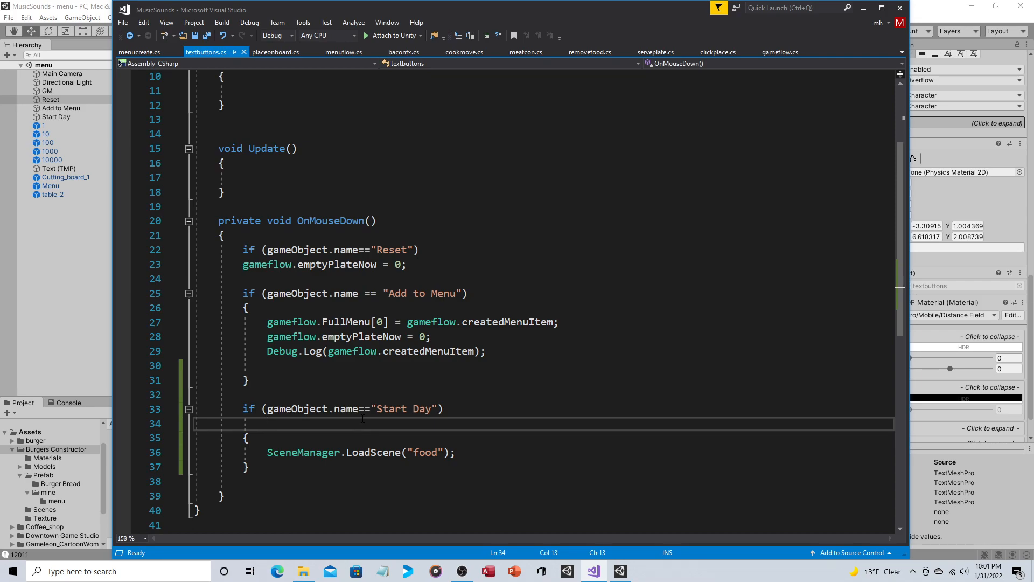
pyautogui.click(267, 423)
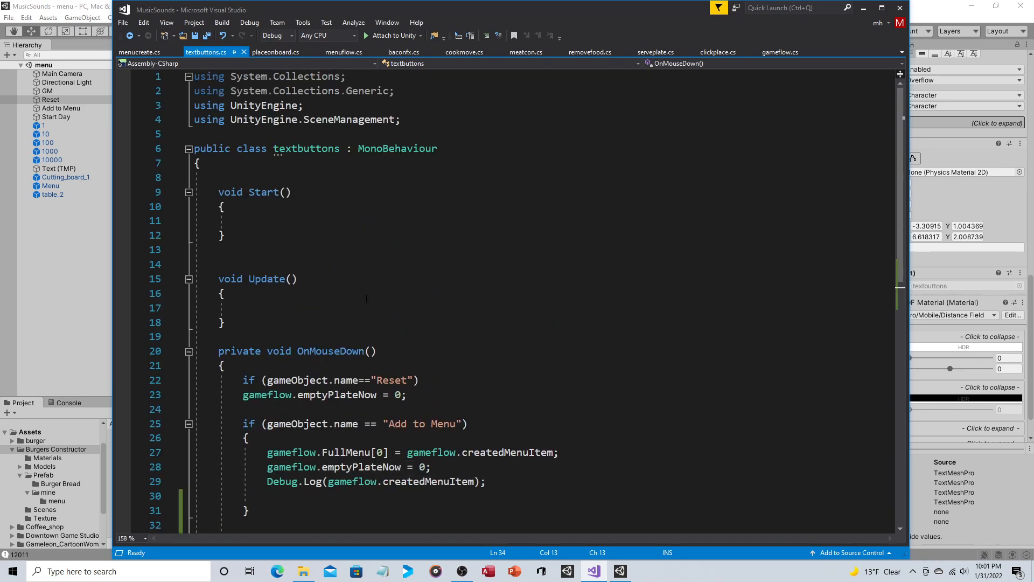
pyautogui.moveTo(278, 123)
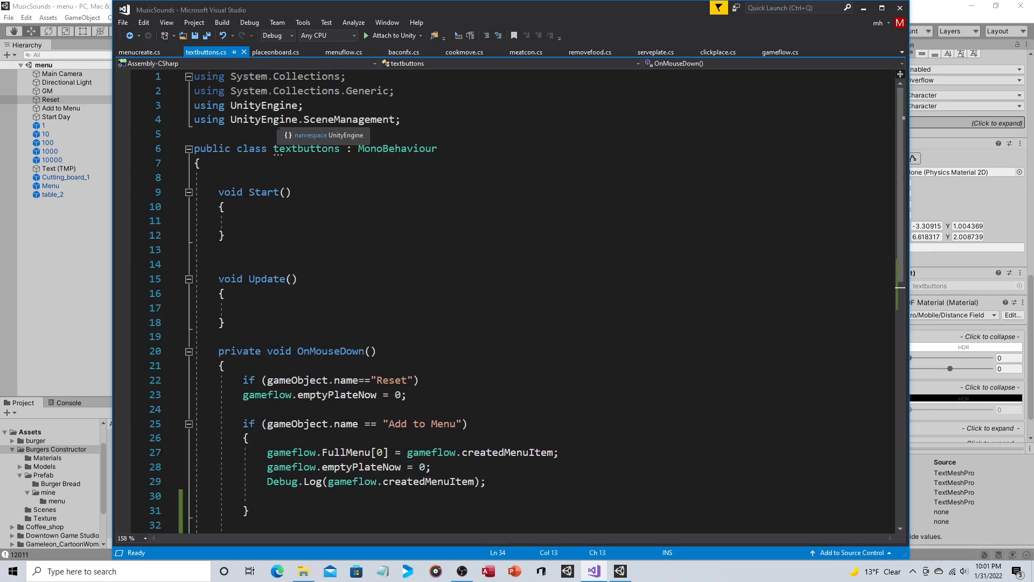
pyautogui.scroll(-3)
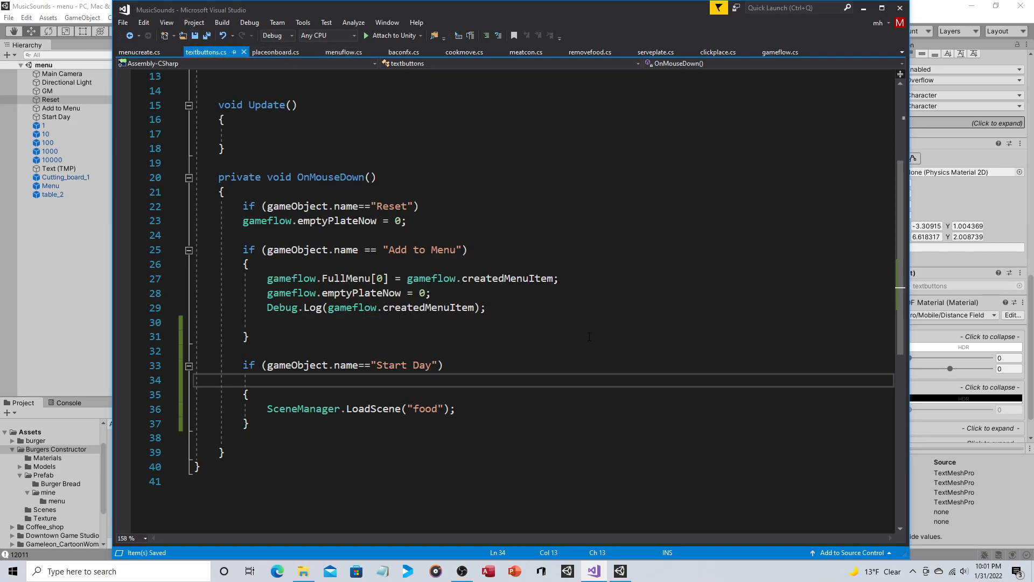
pyautogui.click(276, 52)
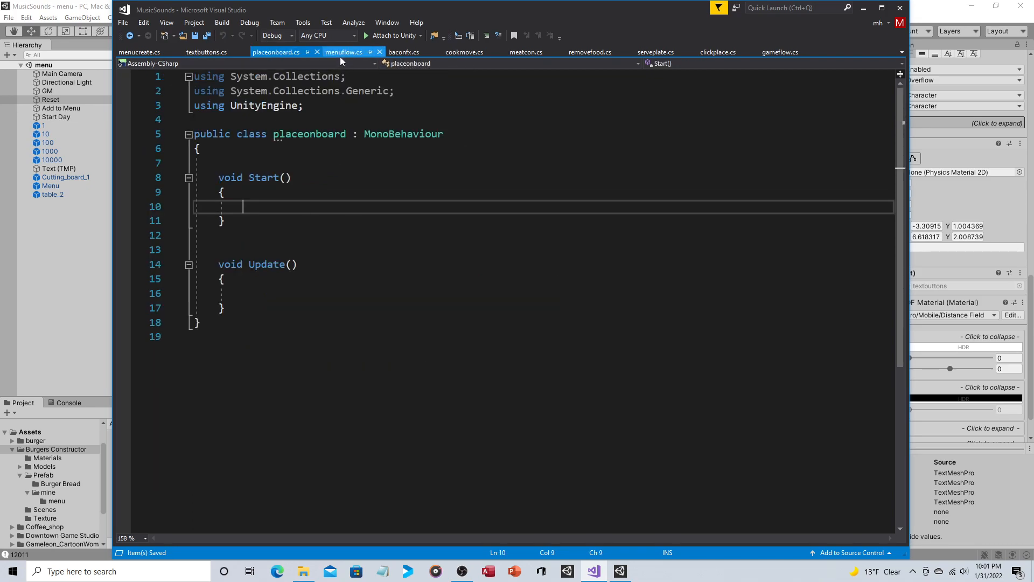
# Step: Move on to the menuflow script with its empty Start and Update methods
pyautogui.click(343, 52)
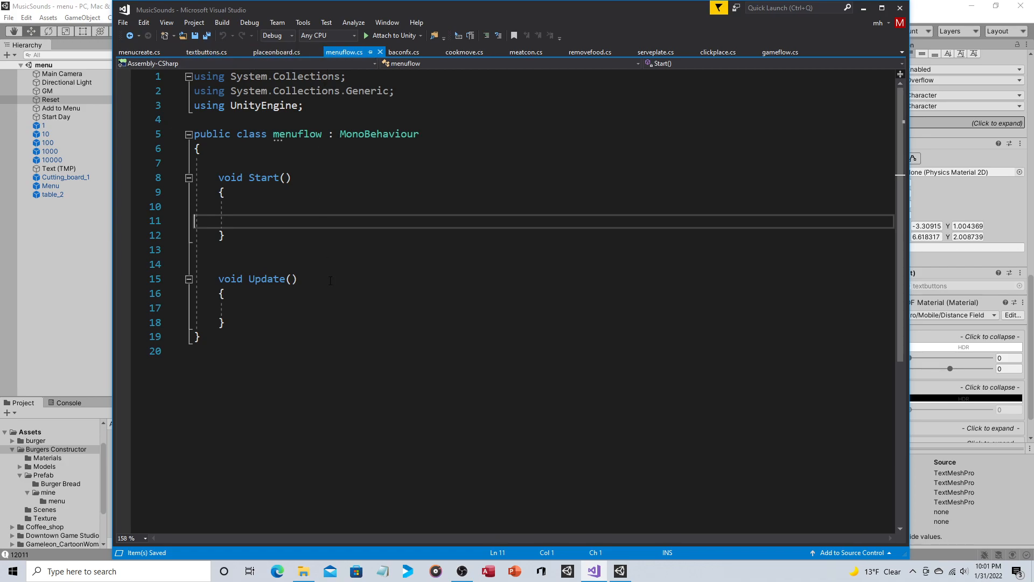
pyautogui.moveTo(781, 51)
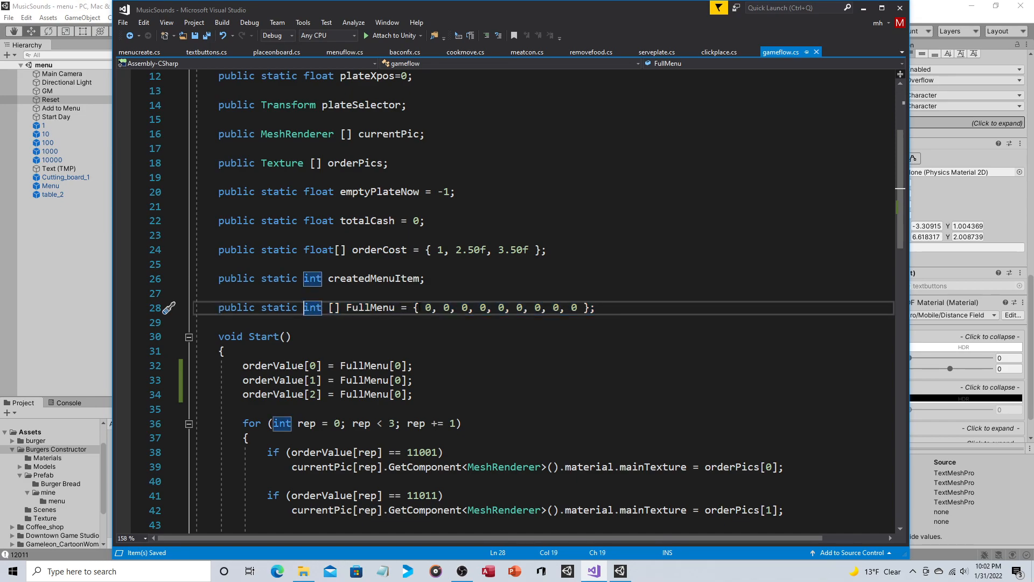
pyautogui.click(446, 307)
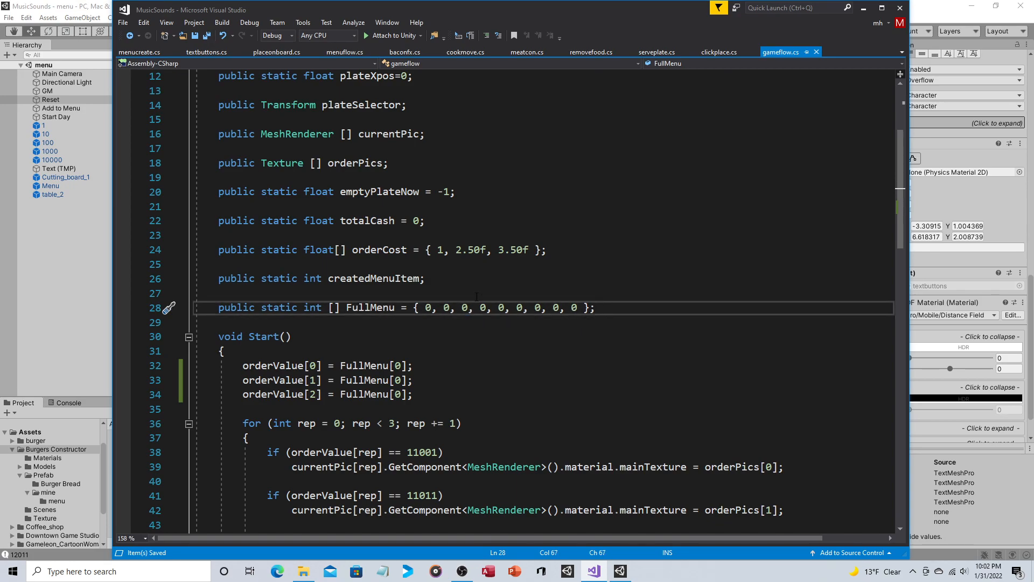
pyautogui.doubleClick(428, 307)
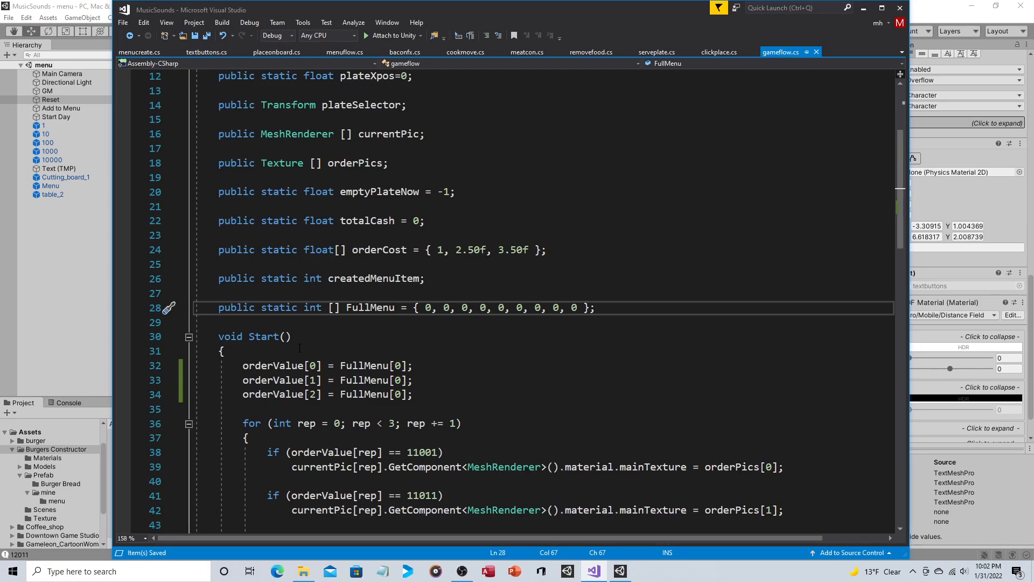
# Step: Check the three orderValue assignments from FullMenu[0] in Start and the orderValue declaration
pyautogui.doubleClick(271, 365)
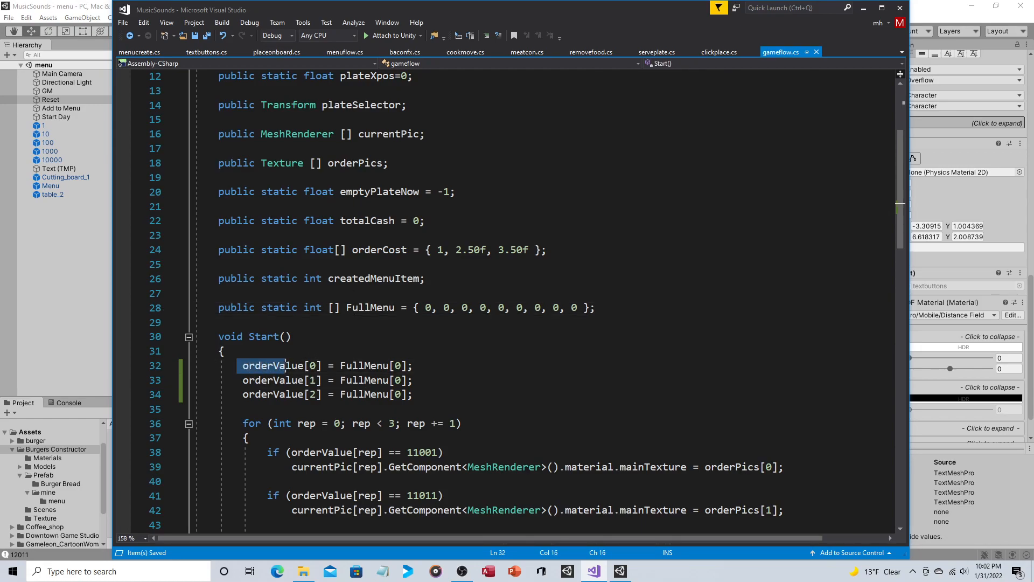
pyautogui.moveTo(283, 365); pyautogui.dragTo(409, 394)
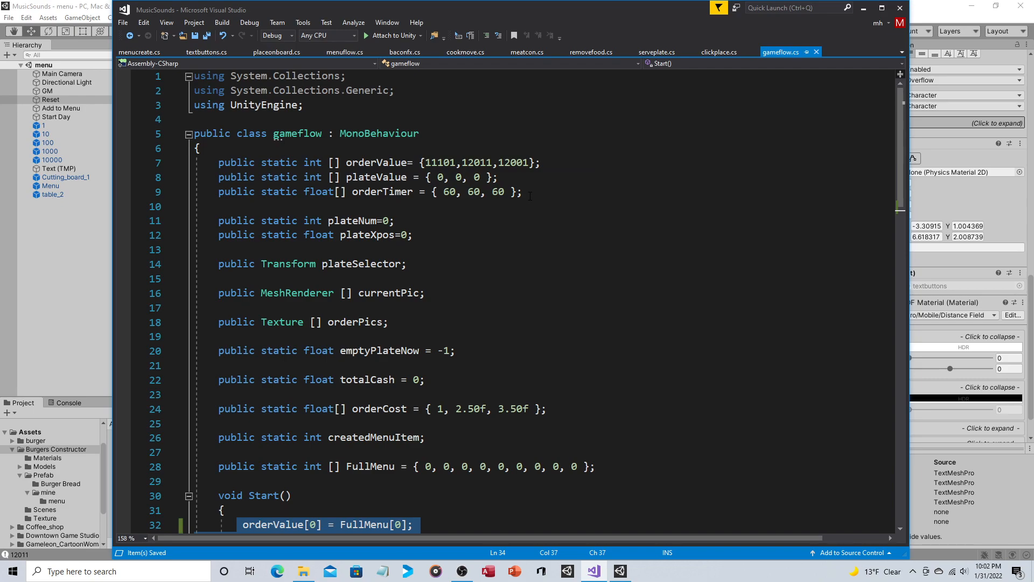
pyautogui.scroll(-3)
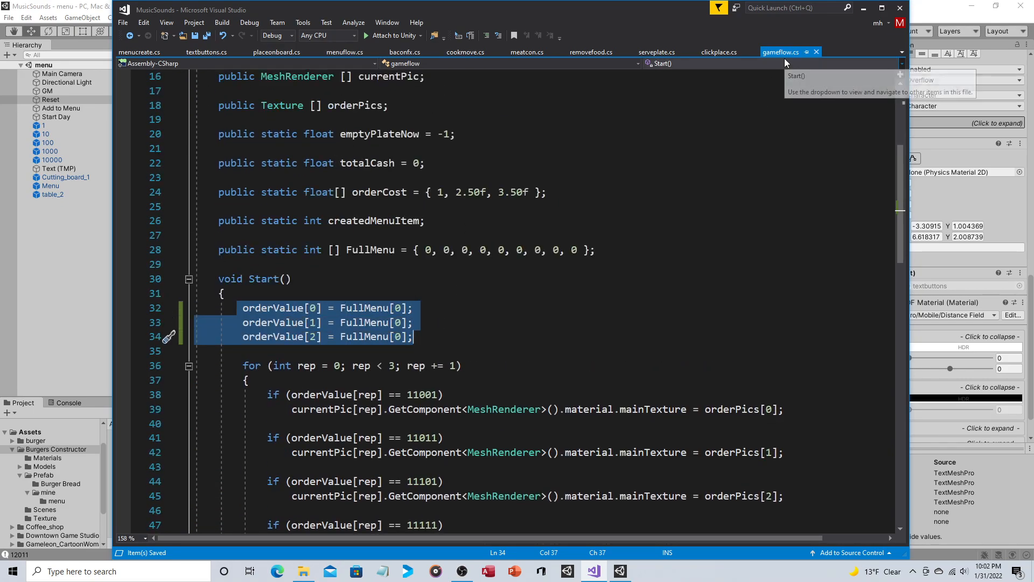
pyautogui.moveTo(301, 343)
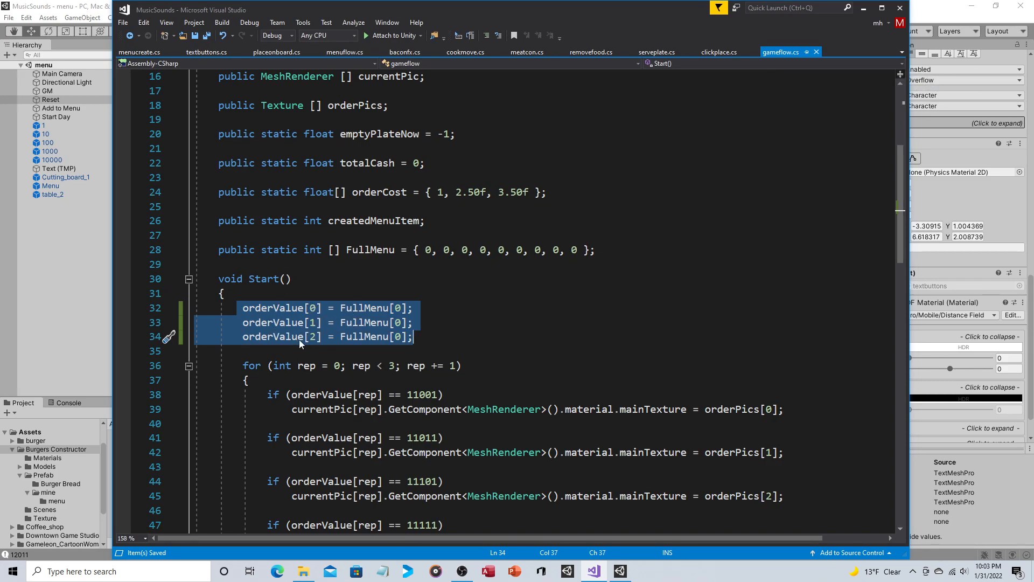
pyautogui.moveTo(297, 336)
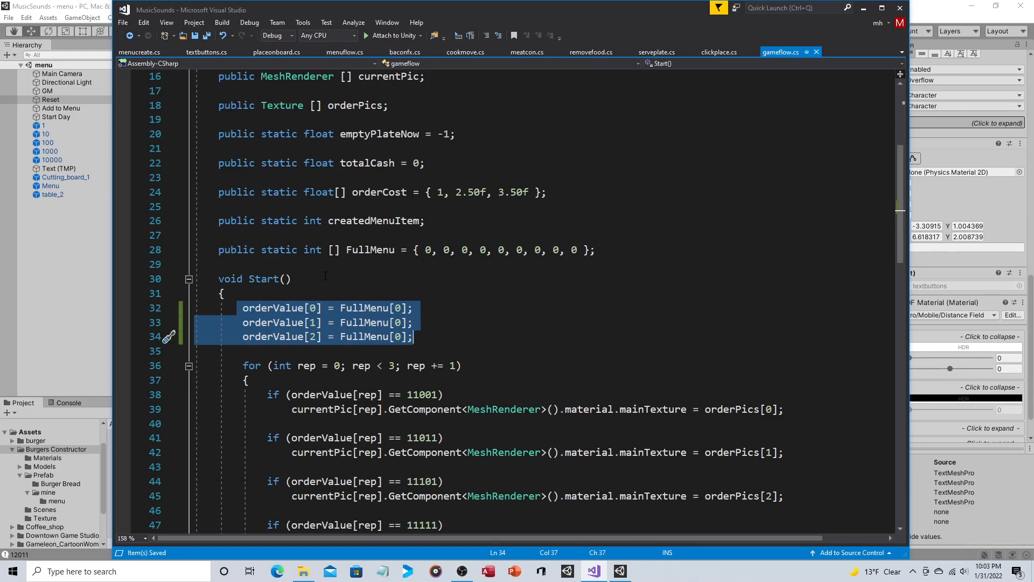
pyautogui.moveTo(307, 322)
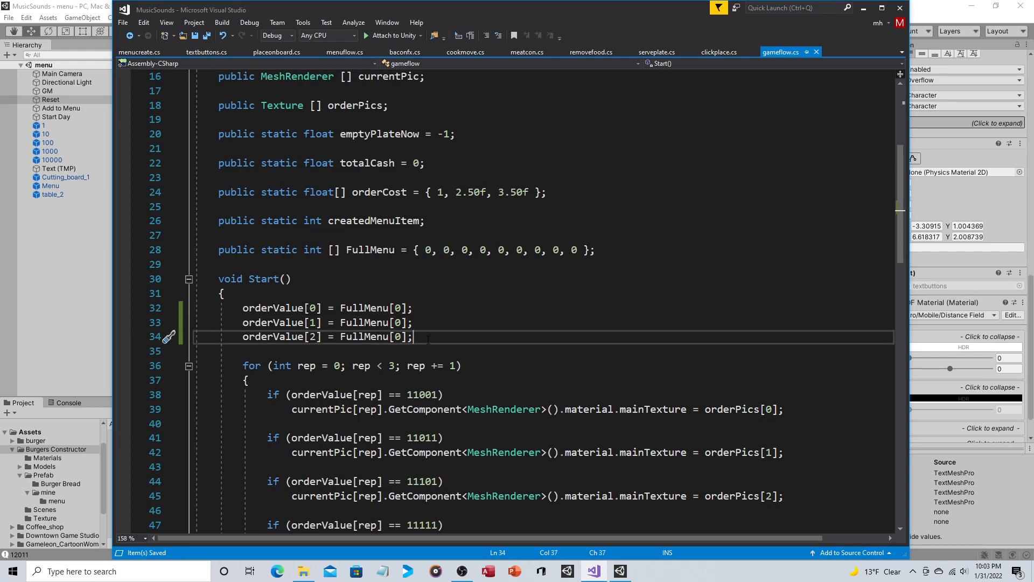
pyautogui.click(397, 307)
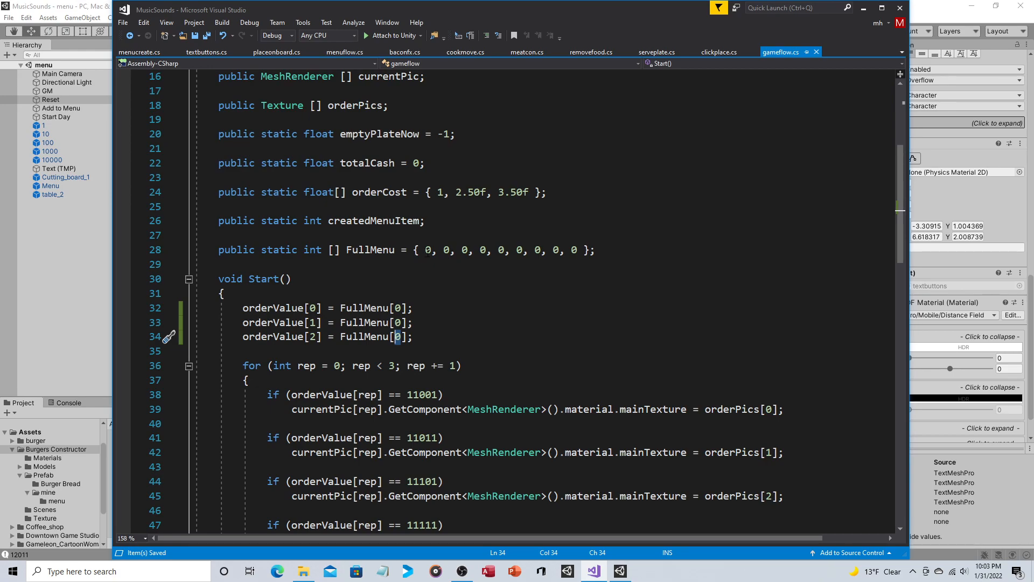
pyautogui.moveTo(472, 249)
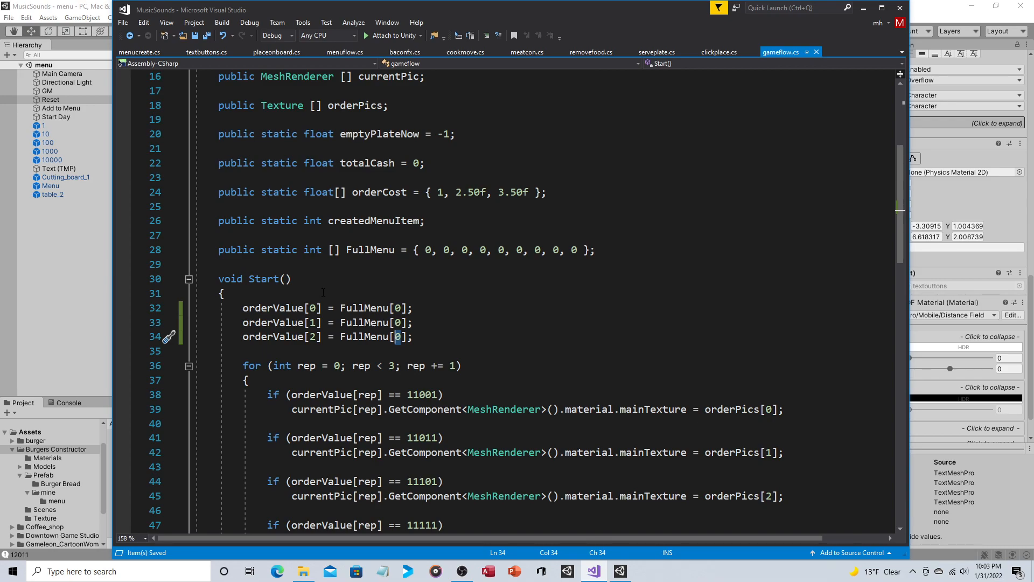
pyautogui.click(397, 307)
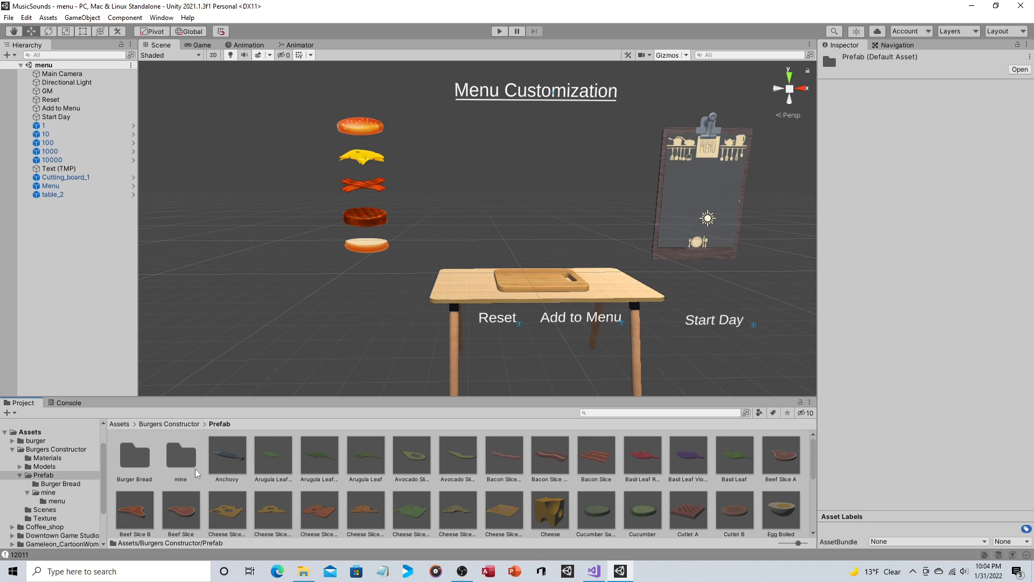
# Step: Inspect the Cheese Slice A and Cutlet B prefabs, then the Cheese prefab inside the mine folder
pyautogui.click(227, 508)
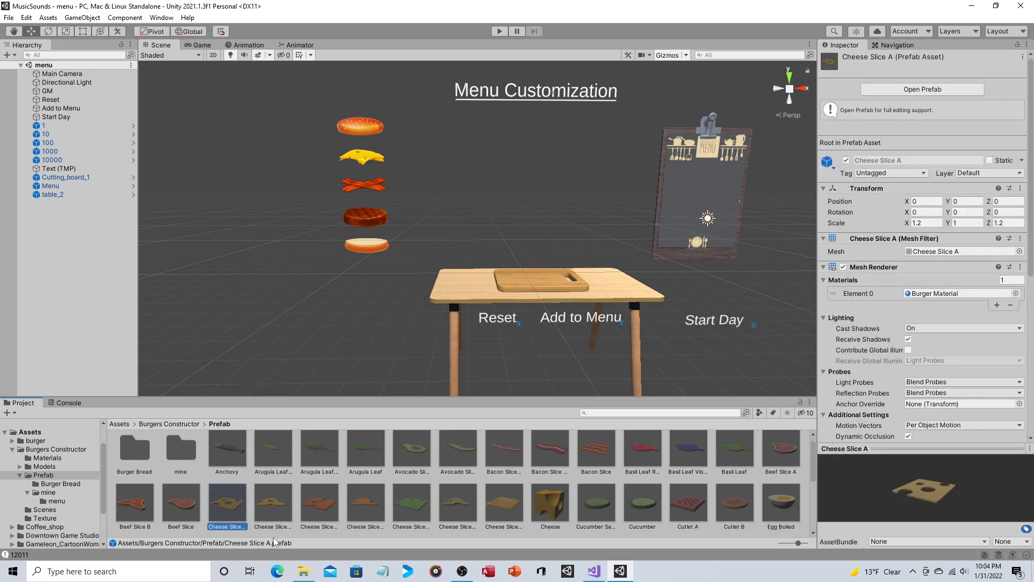
pyautogui.moveTo(445, 295)
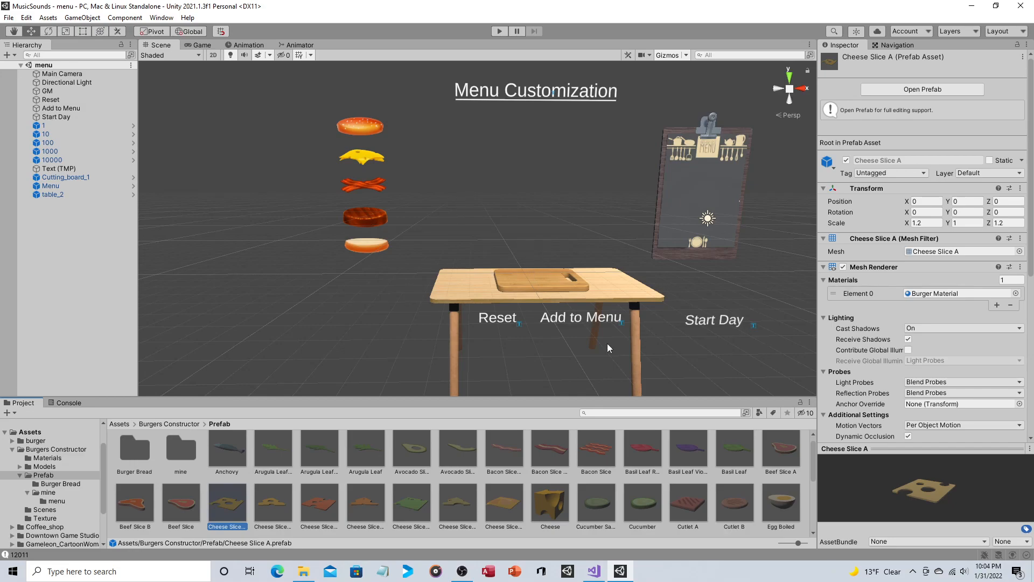
pyautogui.click(733, 503)
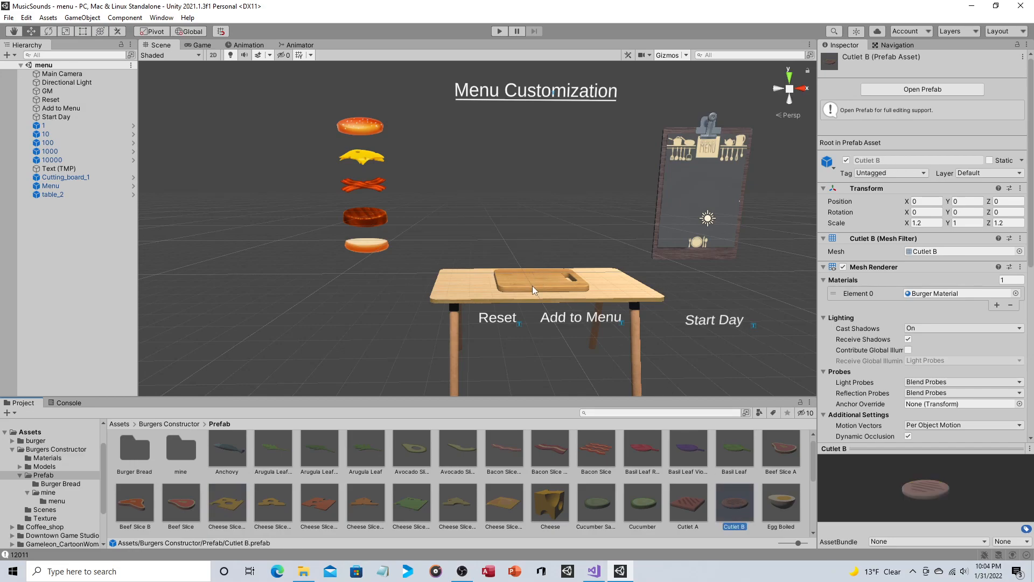
pyautogui.doubleClick(180, 449)
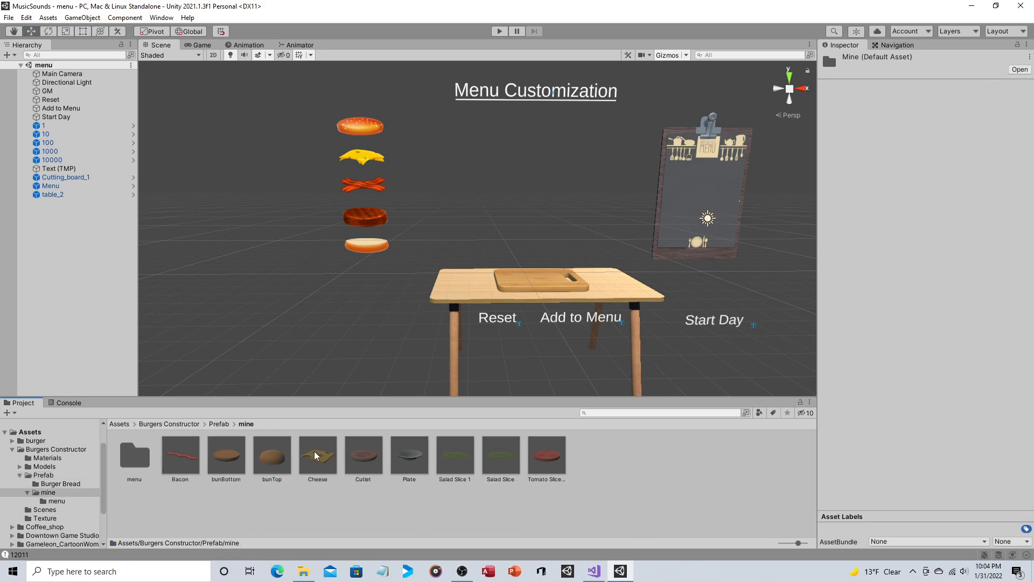
pyautogui.click(317, 453)
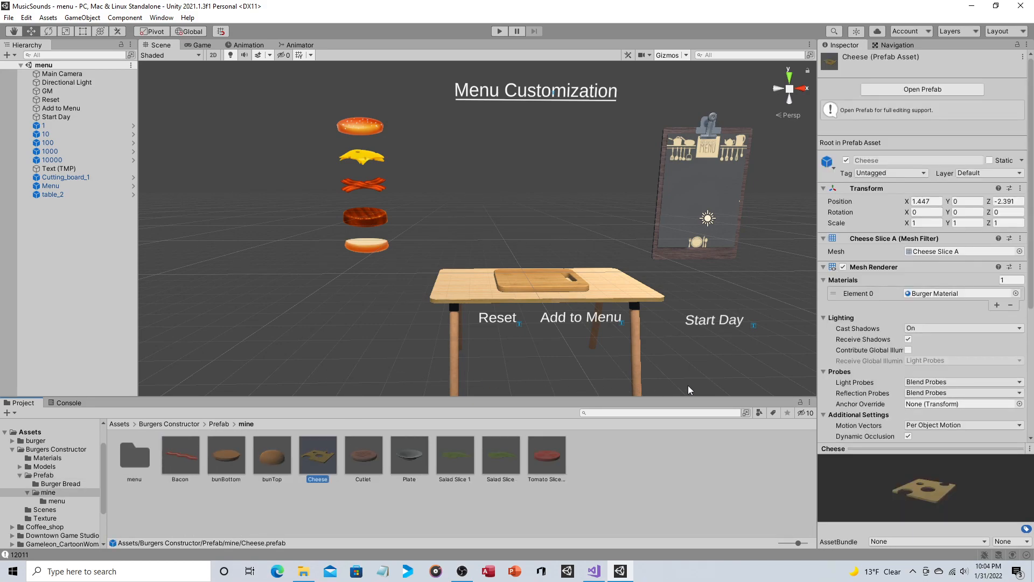
pyautogui.moveTo(691, 386)
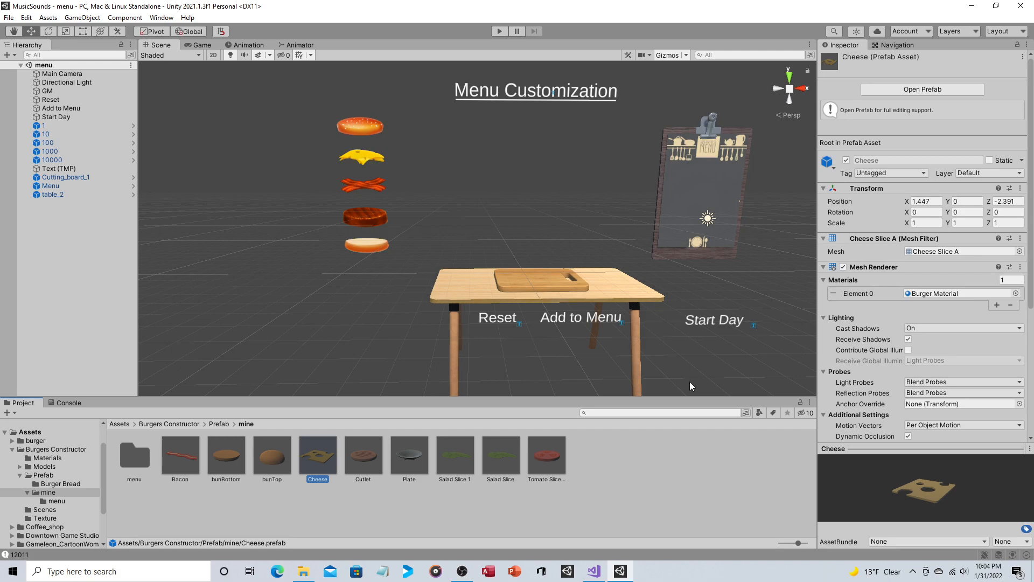
pyautogui.moveTo(390, 468)
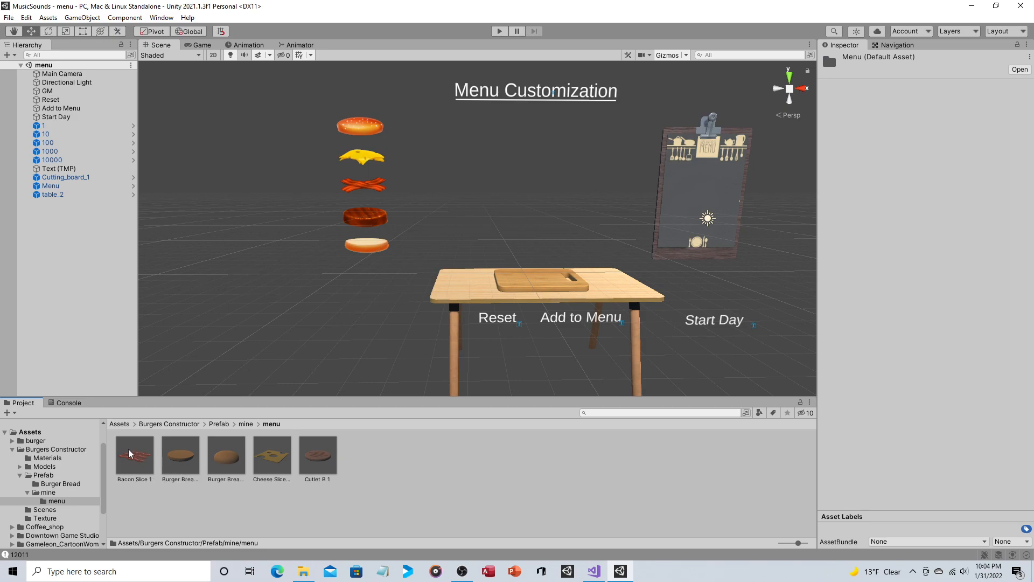
pyautogui.moveTo(315, 459)
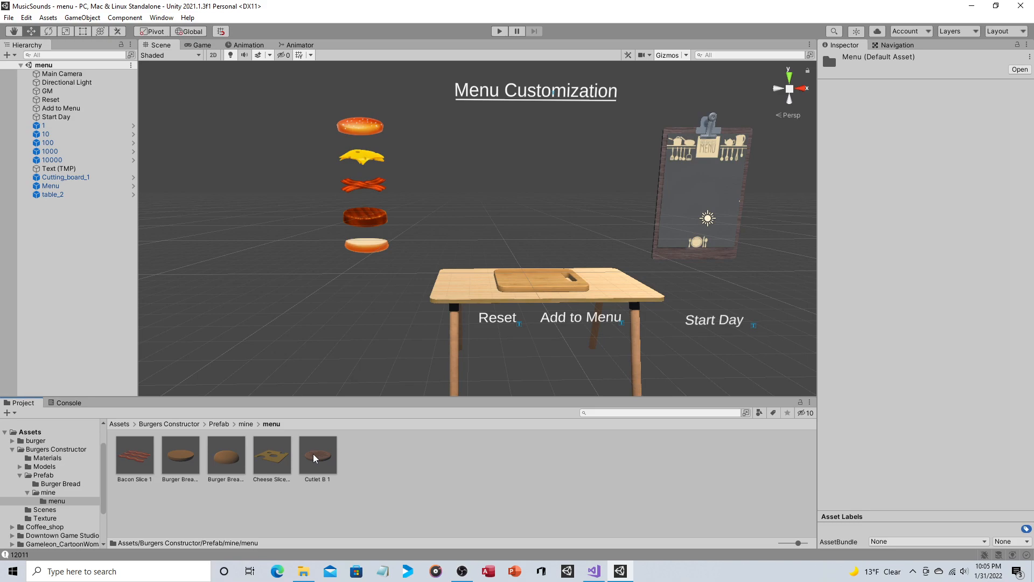
pyautogui.moveTo(330, 113)
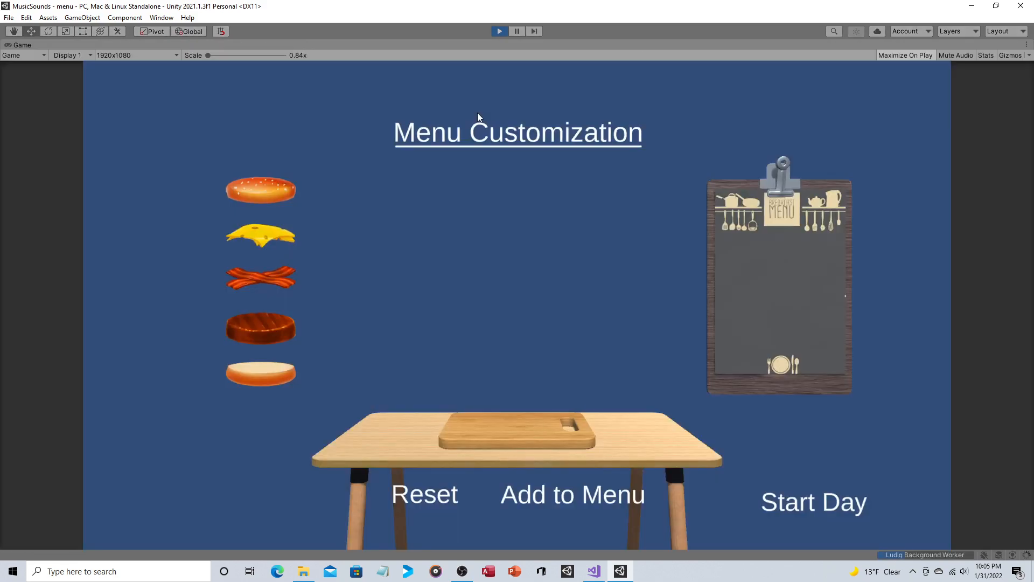
# Step: Stack bottom bun, patty and cheese on the cutting board and add the burger to the menu
pyautogui.click(260, 373)
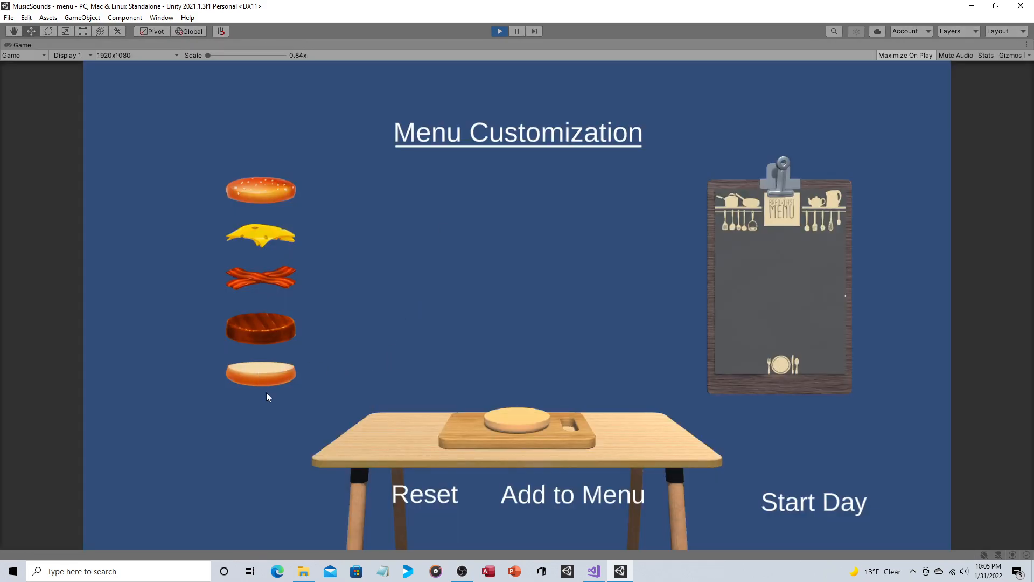
pyautogui.click(260, 328)
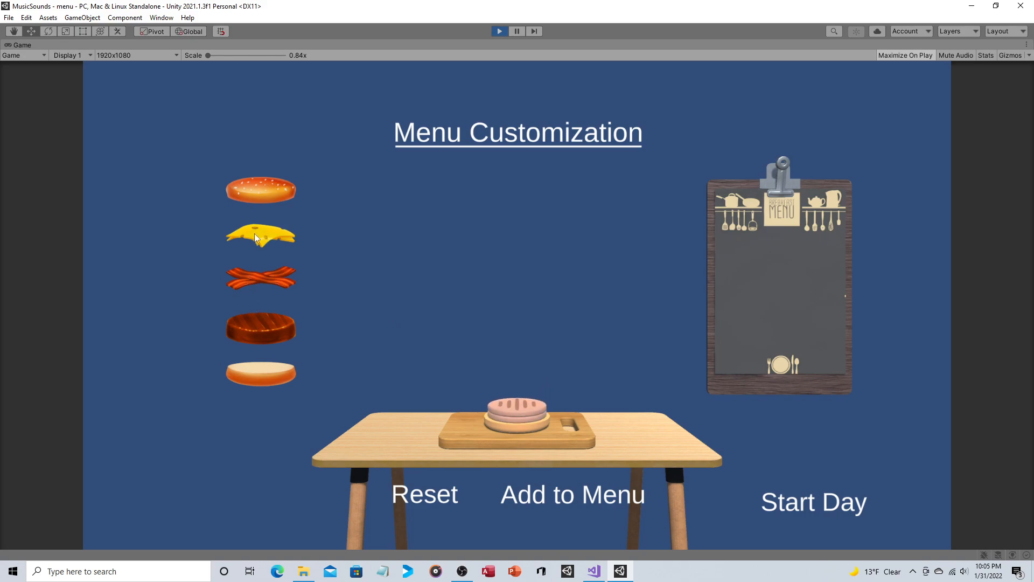
pyautogui.click(260, 190)
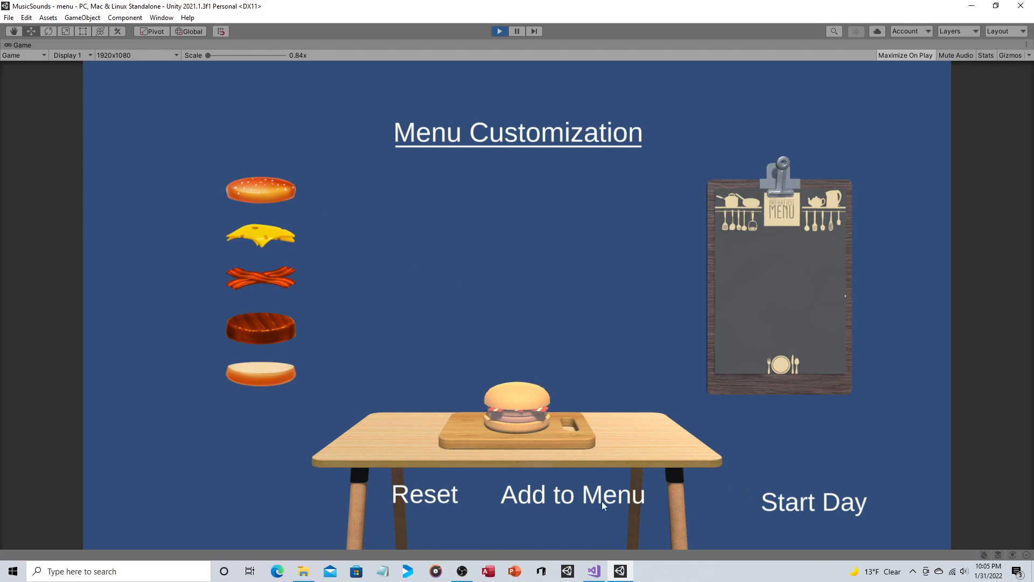
pyautogui.click(813, 501)
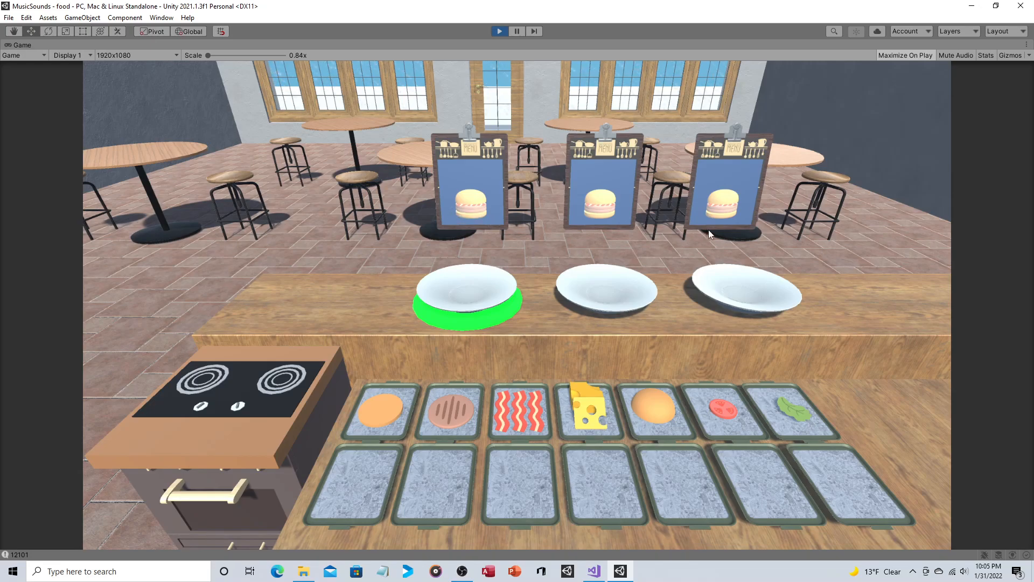
pyautogui.moveTo(821, 250)
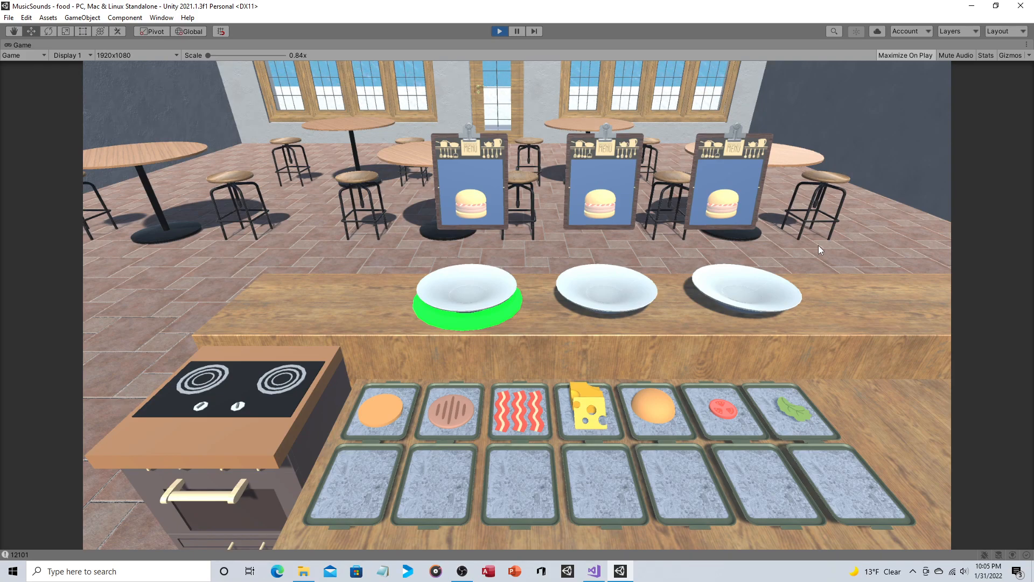
pyautogui.moveTo(508, 208)
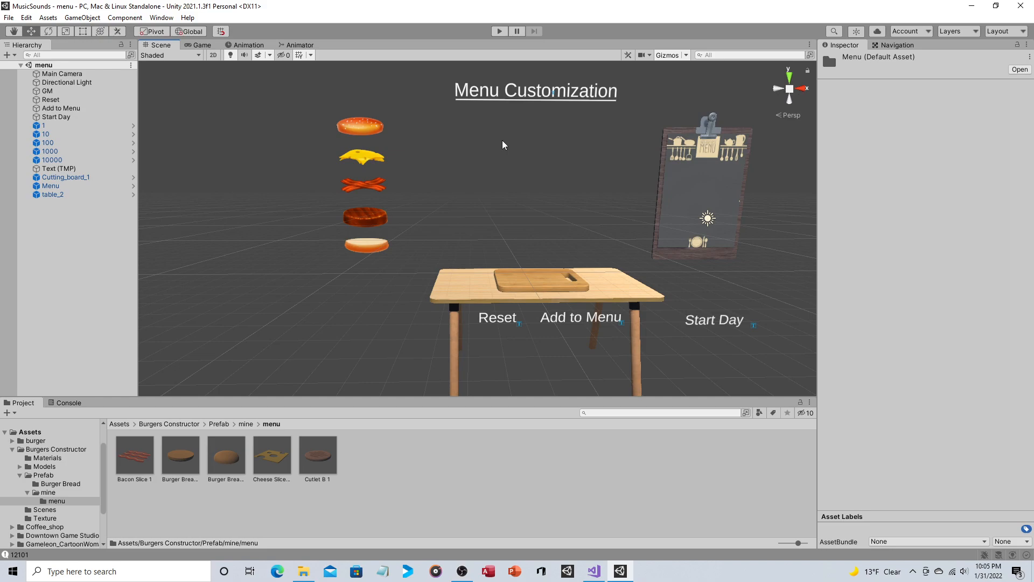
pyautogui.moveTo(596, 559)
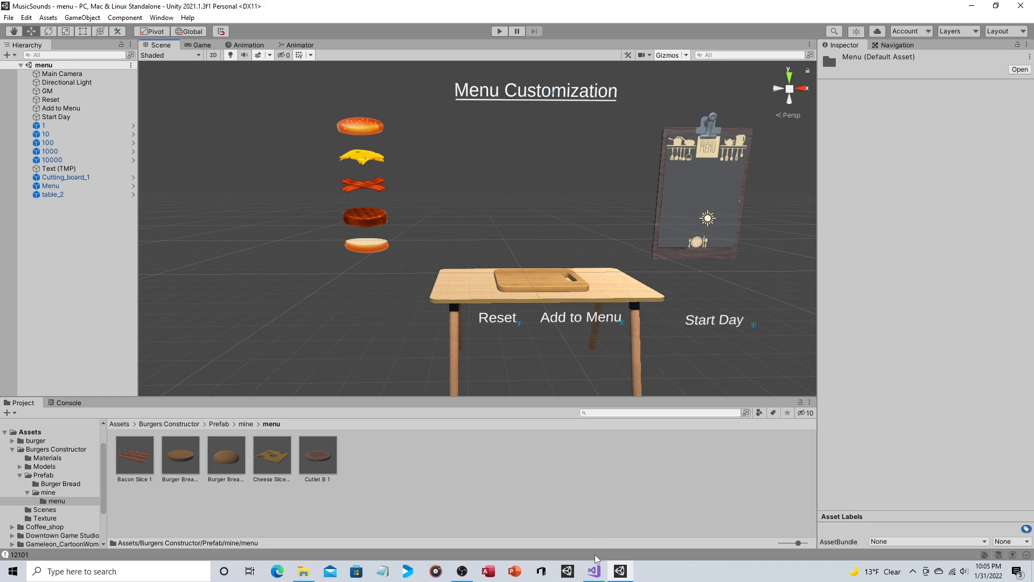
# Step: Bring Visual Studio forward to view the gameflow script's FullMenu array declaration
pyautogui.click(593, 571)
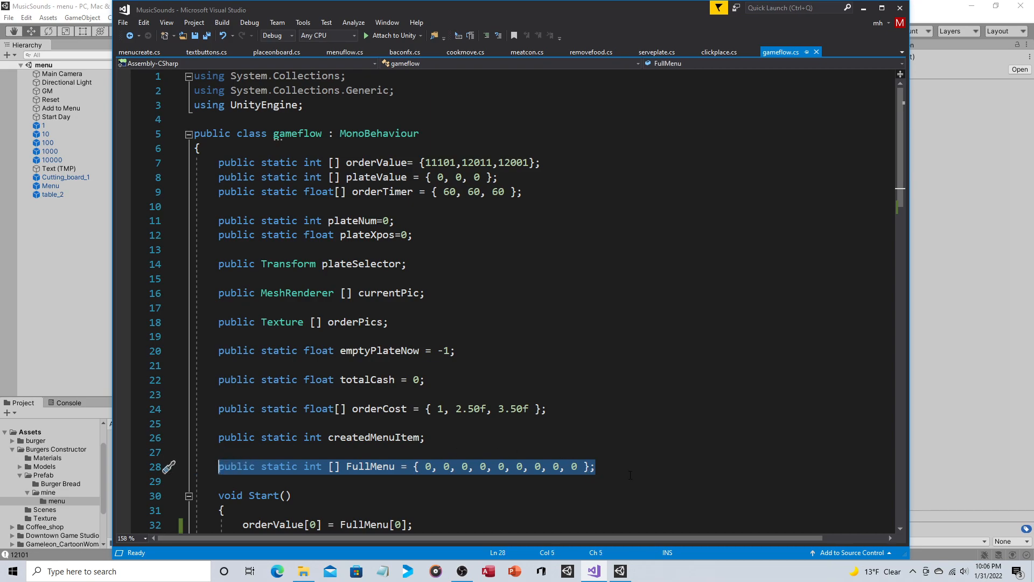
# Step: Review the FullMenu array in gameflow.cs and return to the Unity menu scene editor
pyautogui.click(597, 467)
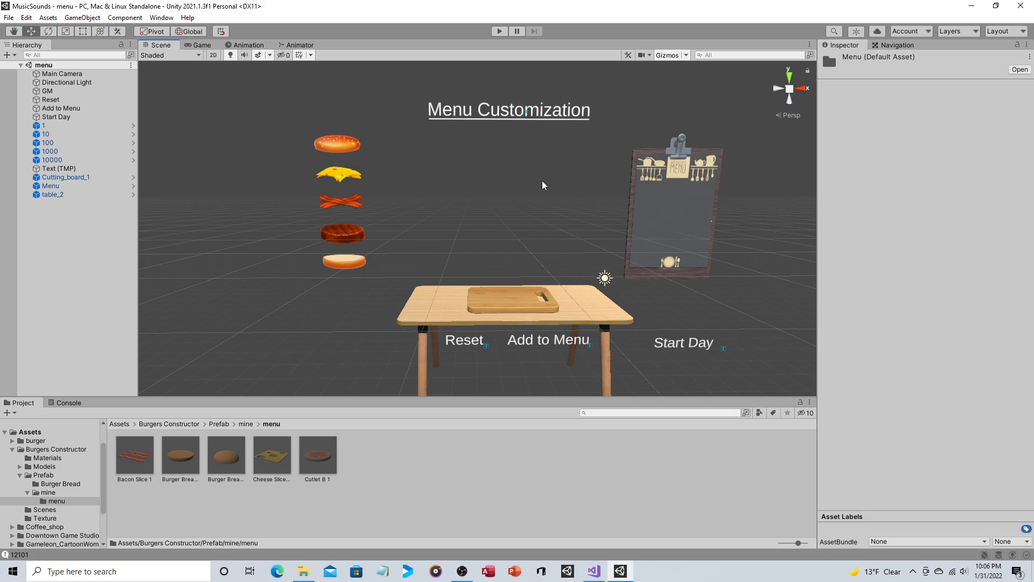
pyautogui.moveTo(342, 148)
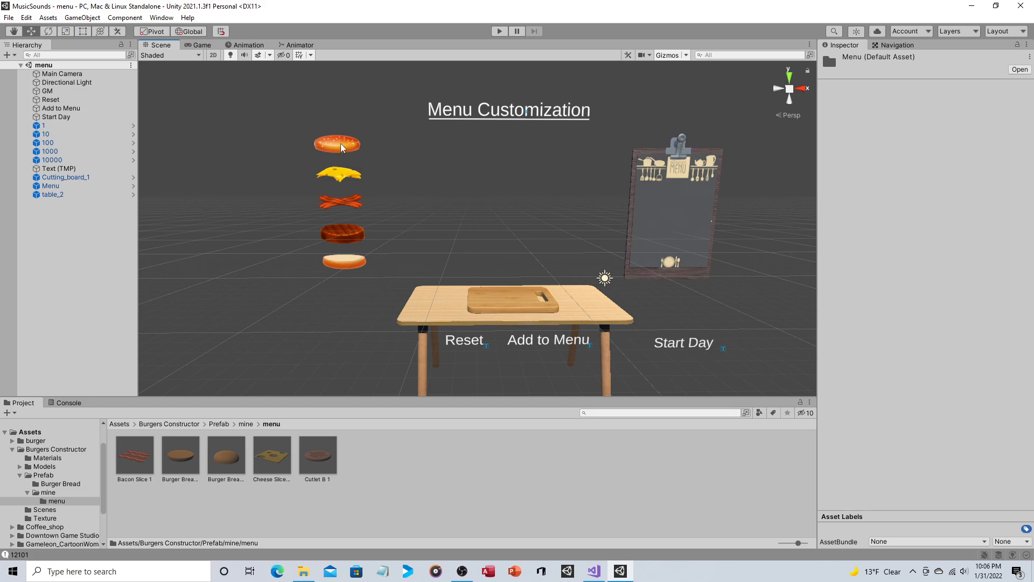
pyautogui.moveTo(344, 272)
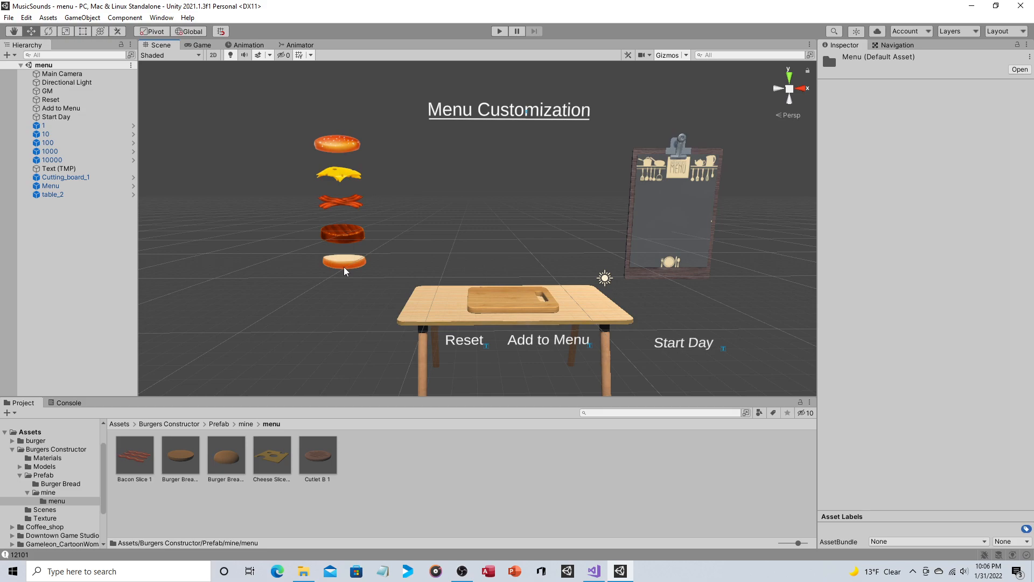
pyautogui.moveTo(337, 271)
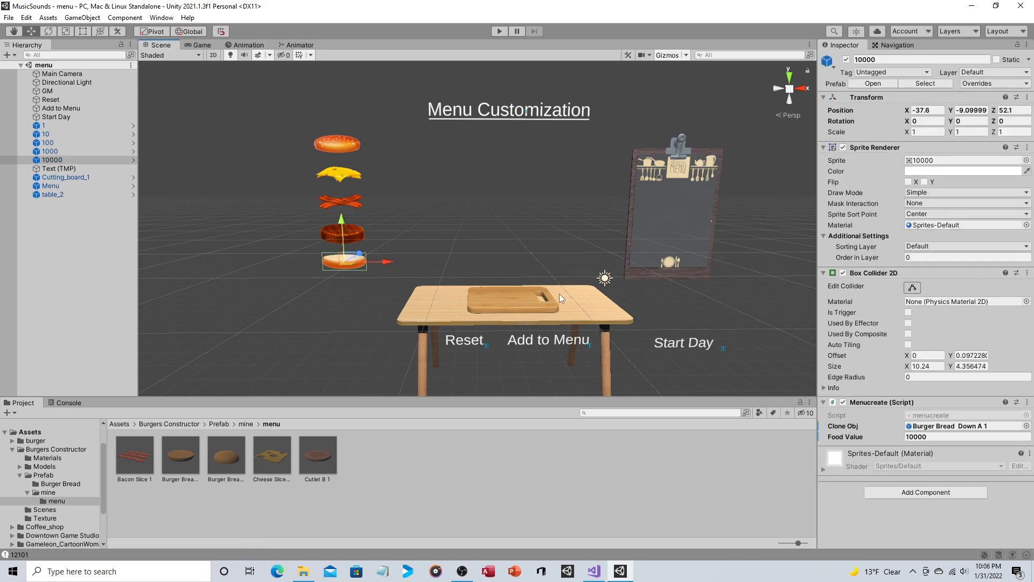
pyautogui.moveTo(578, 217)
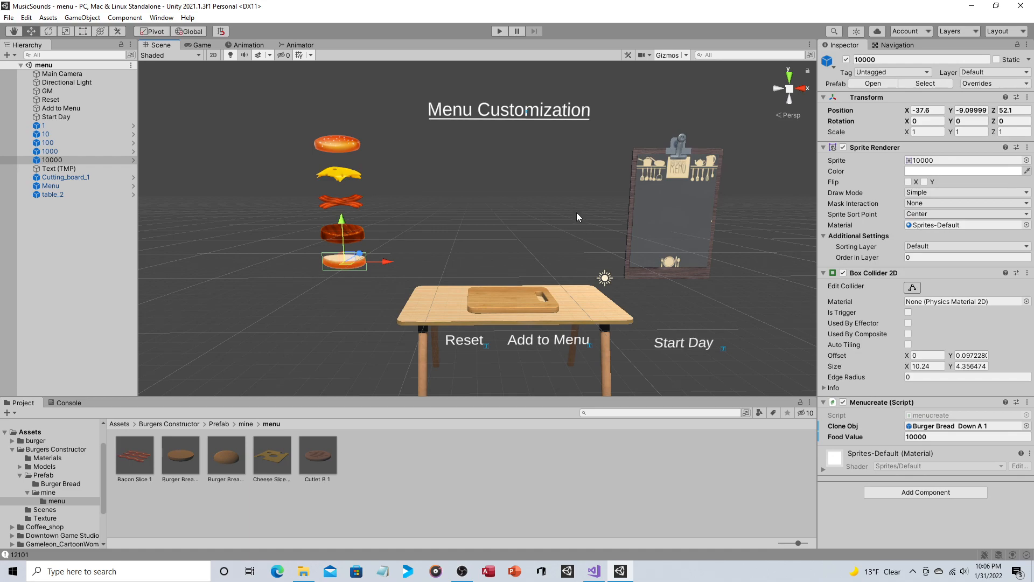
pyautogui.moveTo(578, 214)
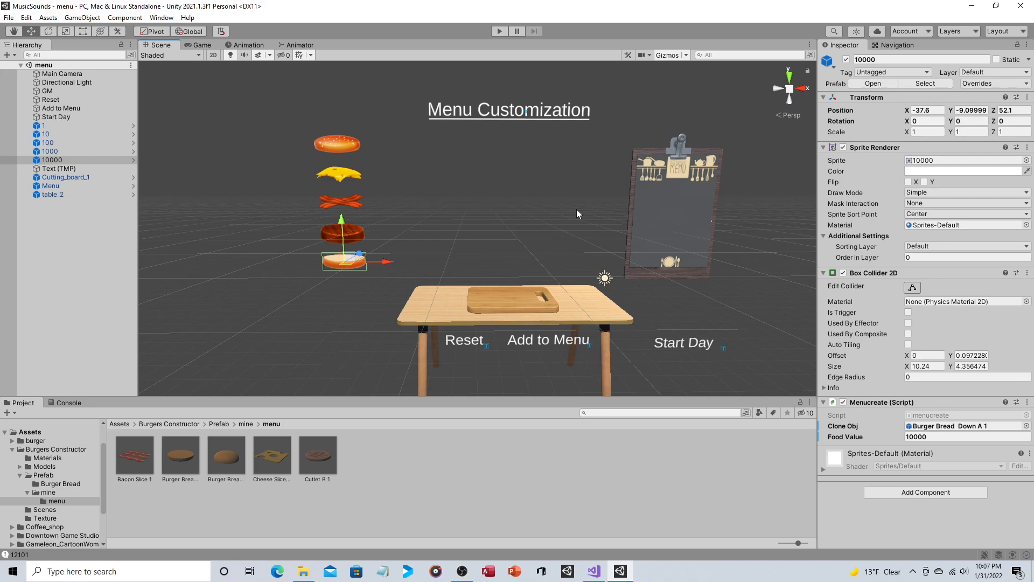
pyautogui.moveTo(868, 431)
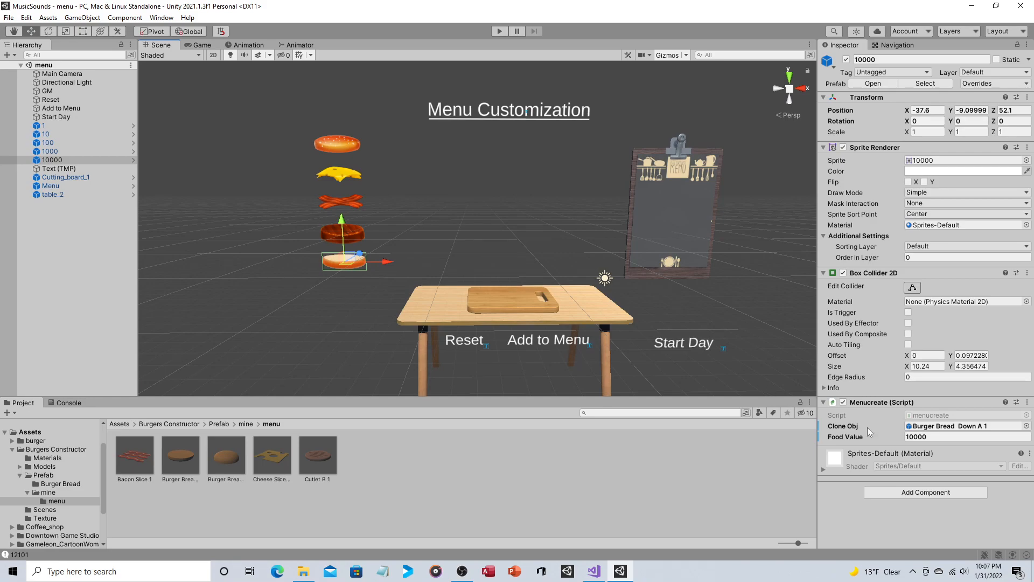
# Step: Select the bottom-bun object to view its Menucreate script: clone Burger Bread Down A 1, food value 10000
pyautogui.click(966, 437)
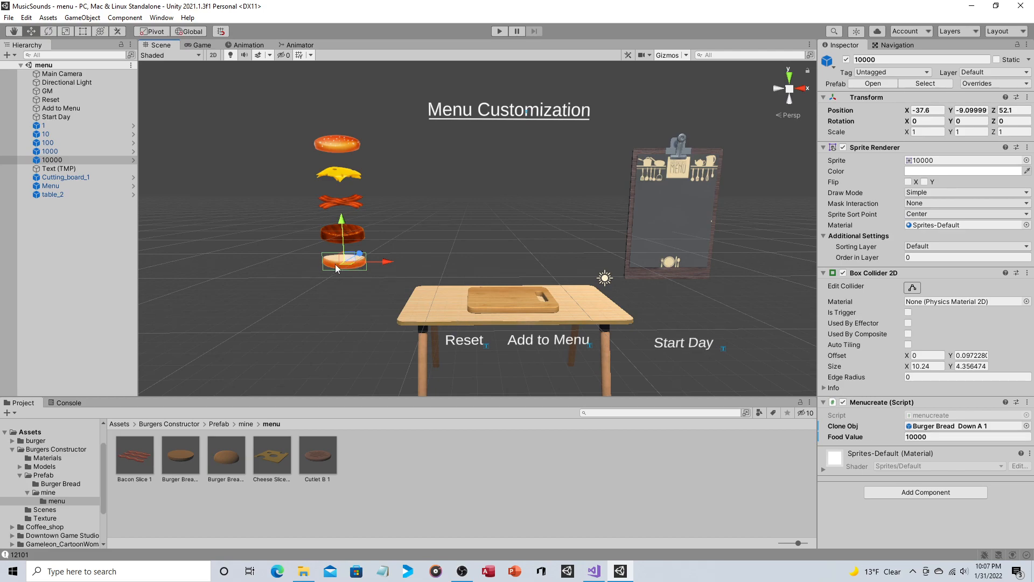
pyautogui.moveTo(336, 205)
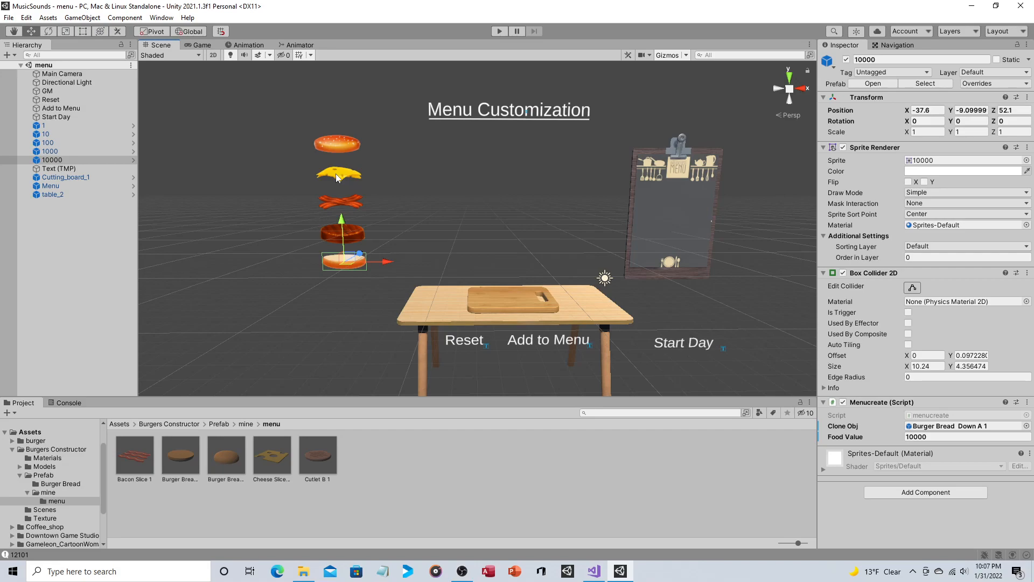
pyautogui.click(967, 436)
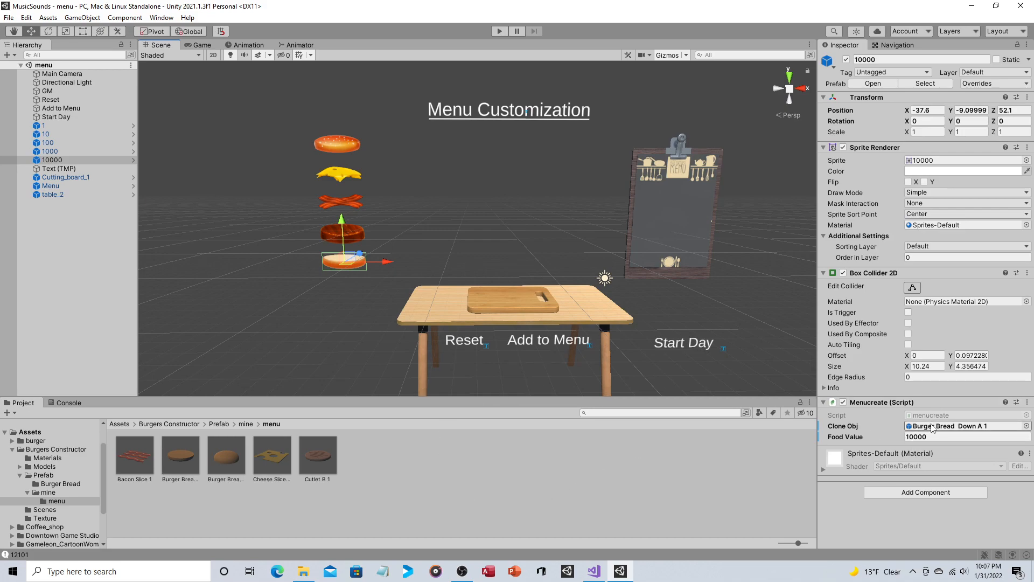
pyautogui.click(966, 436)
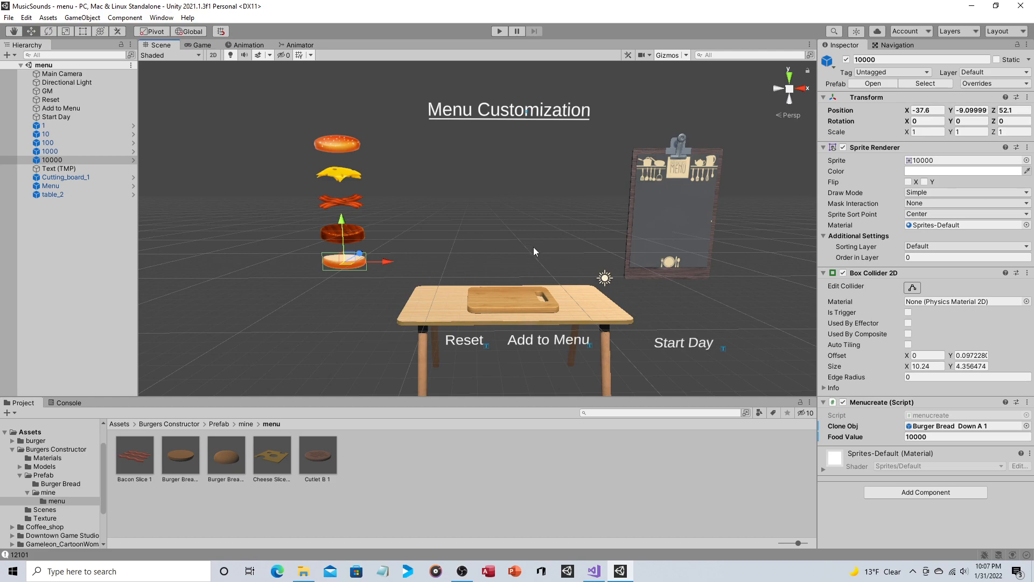
pyautogui.moveTo(576, 257)
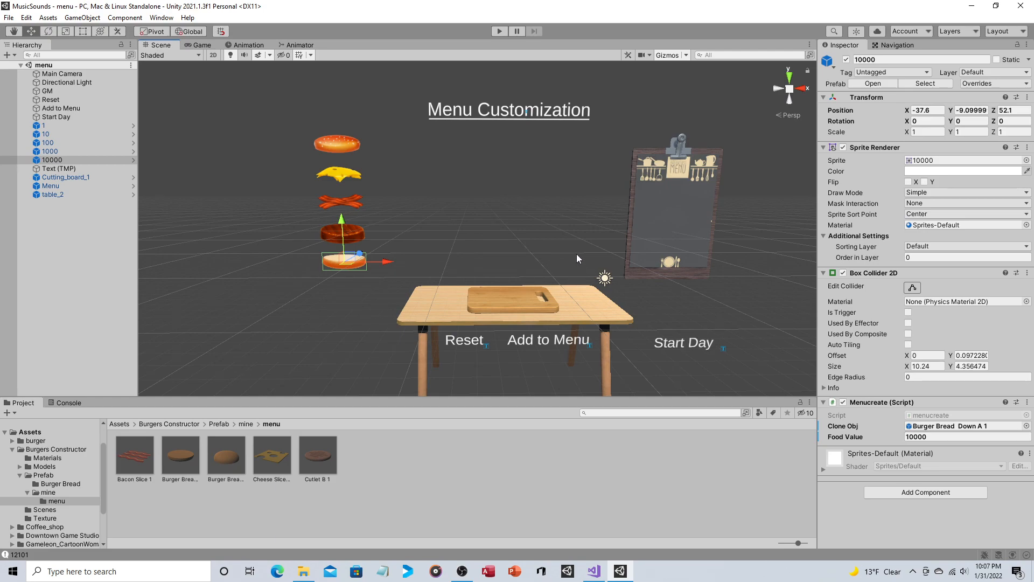
pyautogui.moveTo(569, 217)
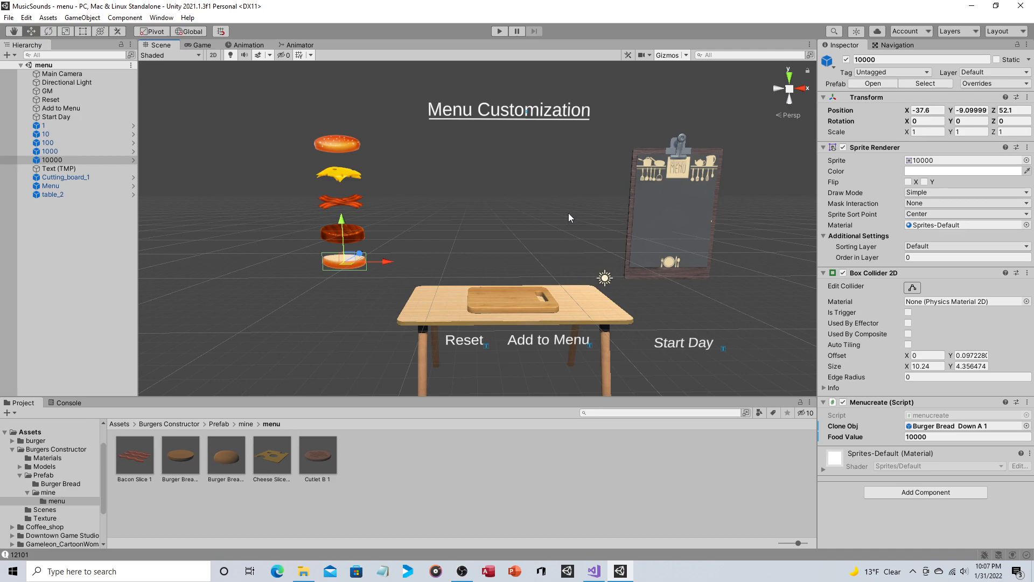
pyautogui.moveTo(591, 269)
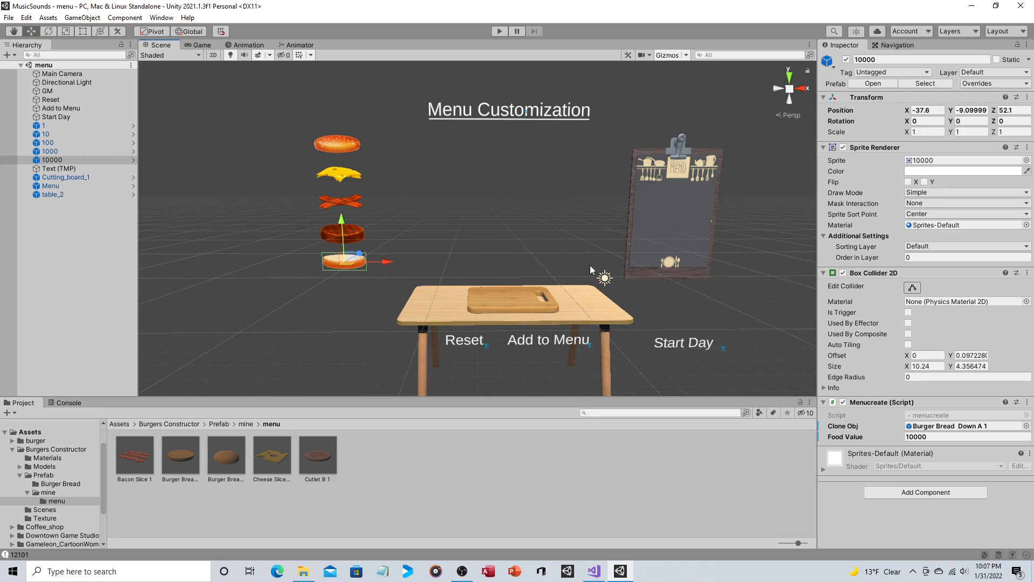